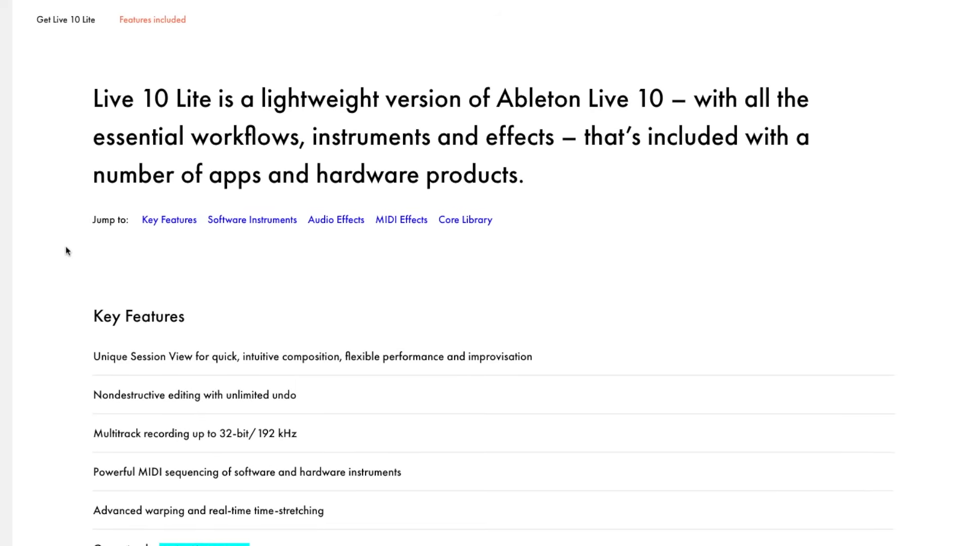
Step: Scroll the Live 10 Lite Key Features list from Group tracks to Capture MIDI
{"action": "scroll", "scroll_direction": "down", "scroll_amount": 3}
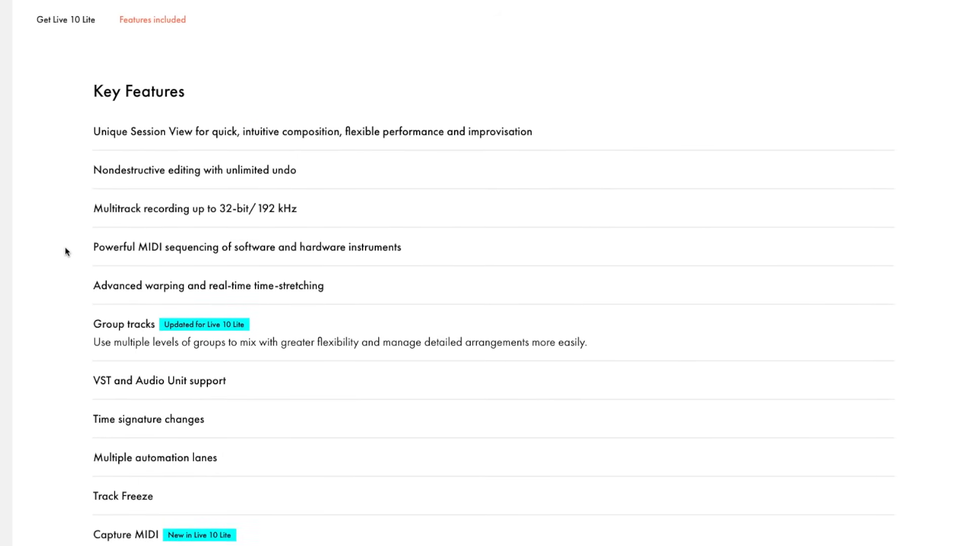
{"action": "scroll", "scroll_direction": "up", "scroll_amount": 3}
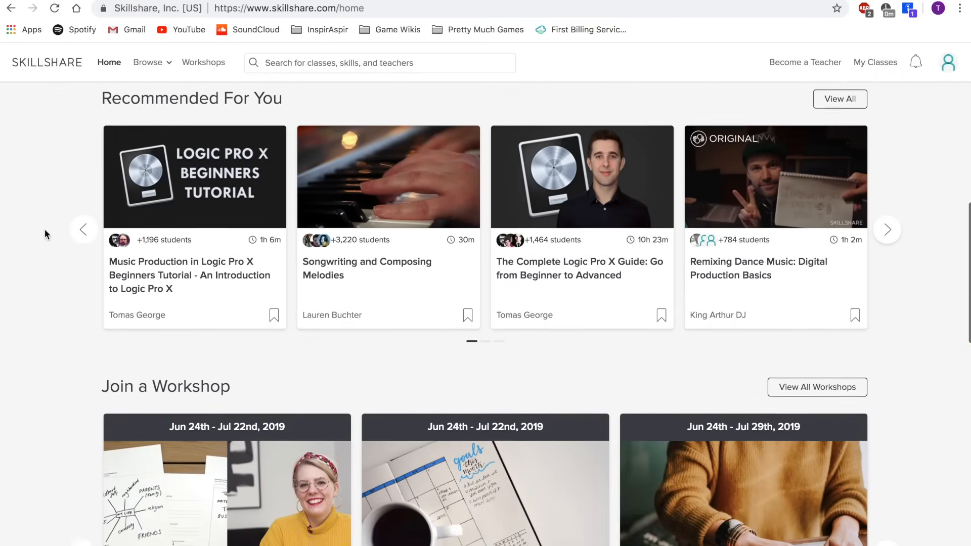
Step: Open the 'Android App - From Beginner to Published on Google Play' class and scrub its lesson
{"action": "left_click", "coordinate": [839, 99]}
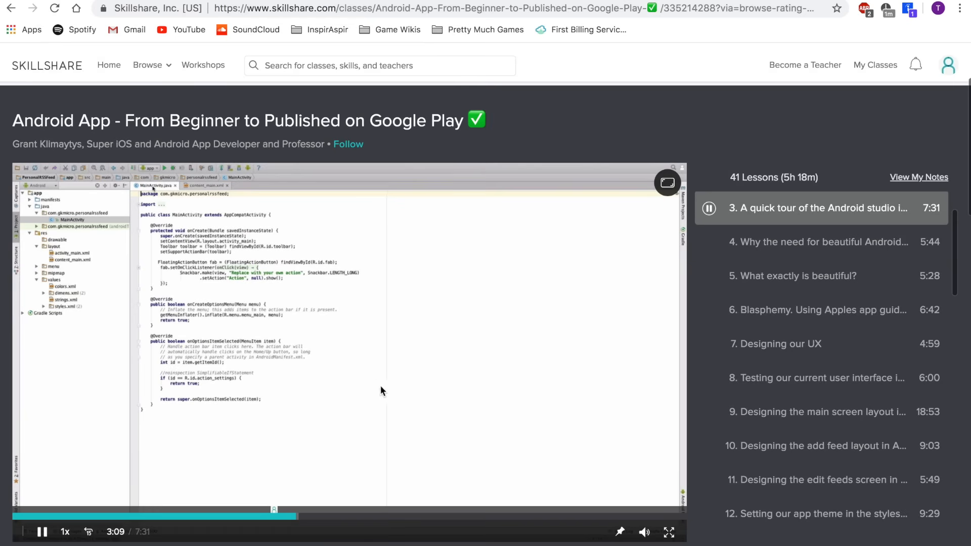
{"action": "left_click", "coordinate": [226, 515]}
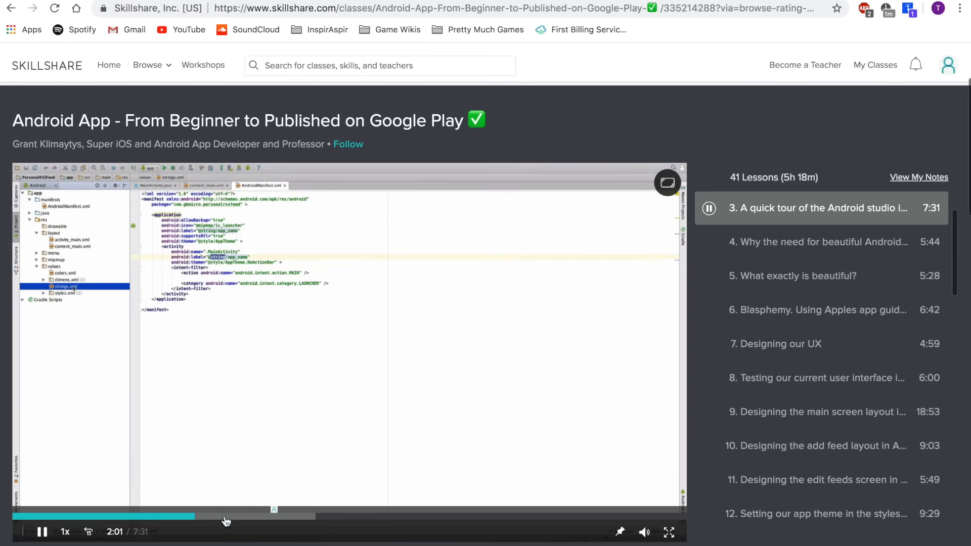
{"action": "left_click", "coordinate": [203, 64]}
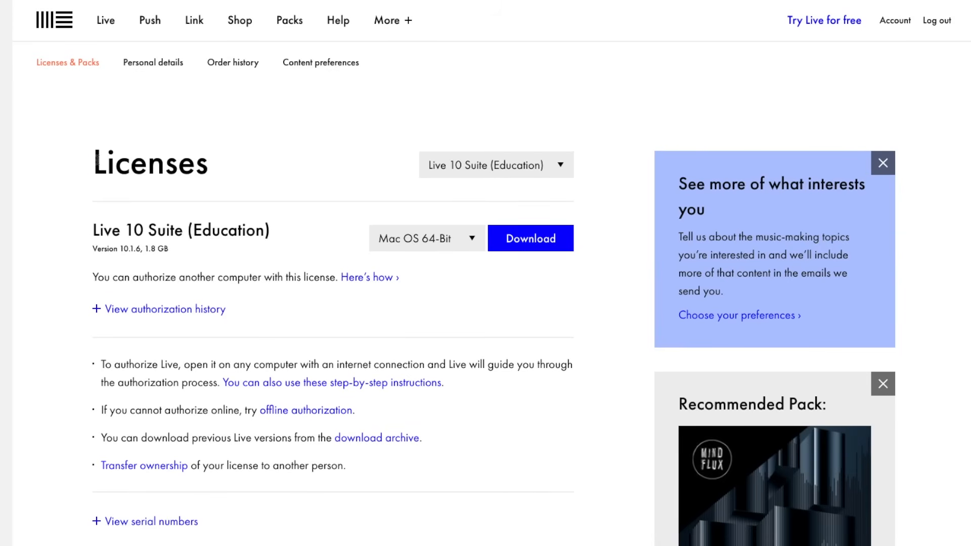
{"action": "mouse_move", "coordinate": [582, 241]}
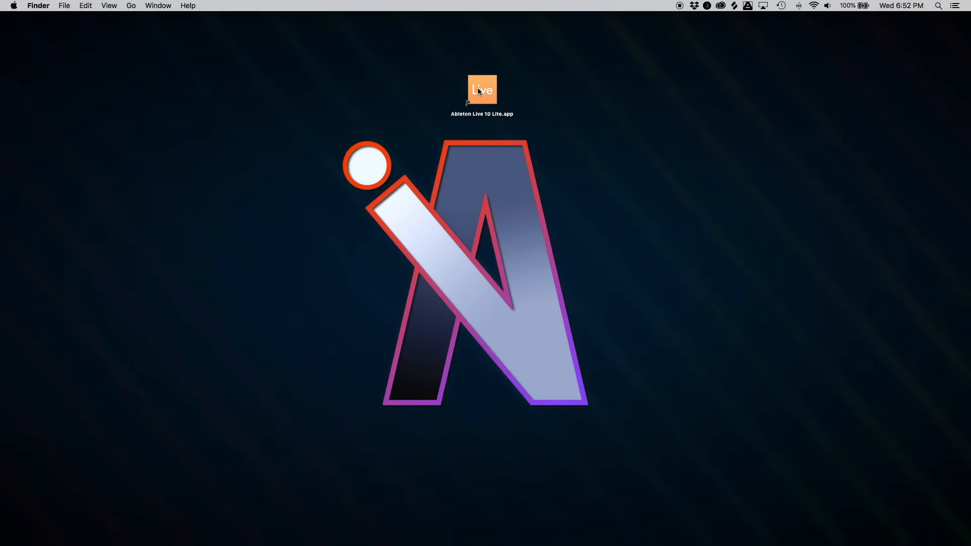
Step: Launch Live 10 Lite and create a MIDI clip over bars 1–5 of track 1 MIDI
{"action": "double_click", "coordinate": [482, 89]}
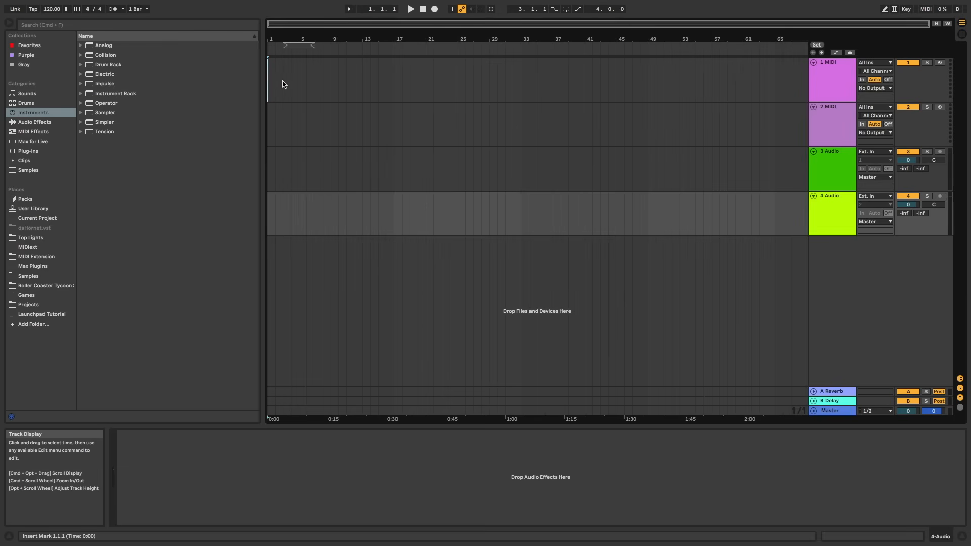
{"action": "left_click_drag", "start_coordinate": [268, 77], "coordinate": [299, 77]}
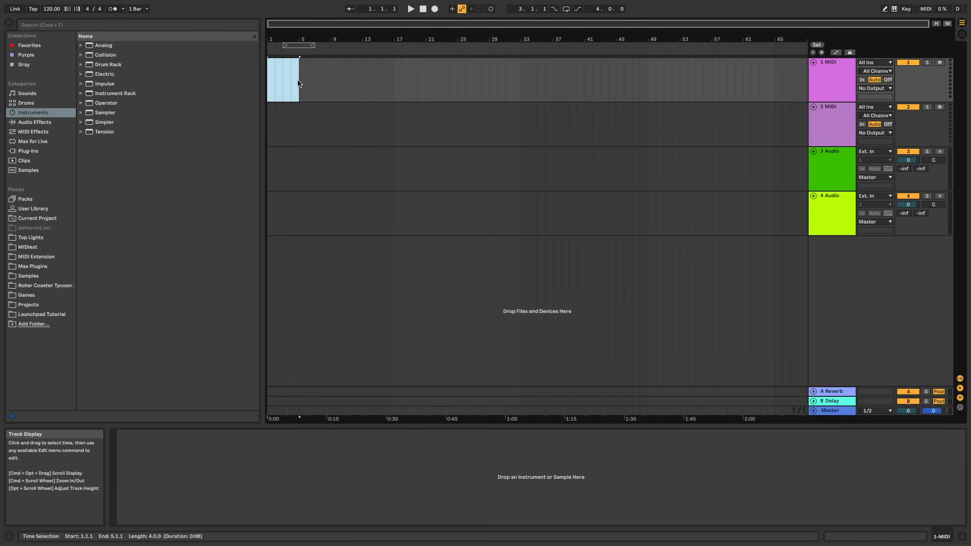
{"action": "double_click", "coordinate": [281, 74]}
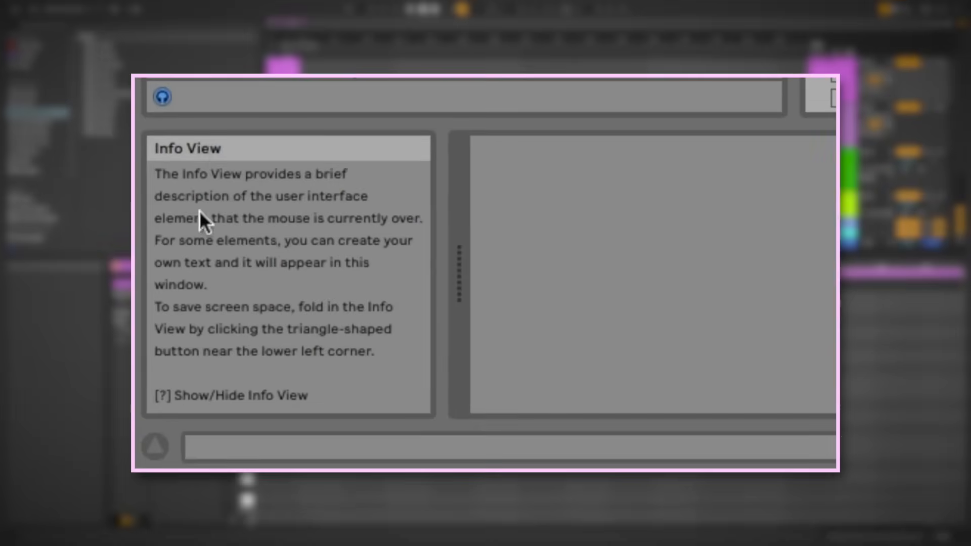
{"action": "left_click", "coordinate": [292, 84]}
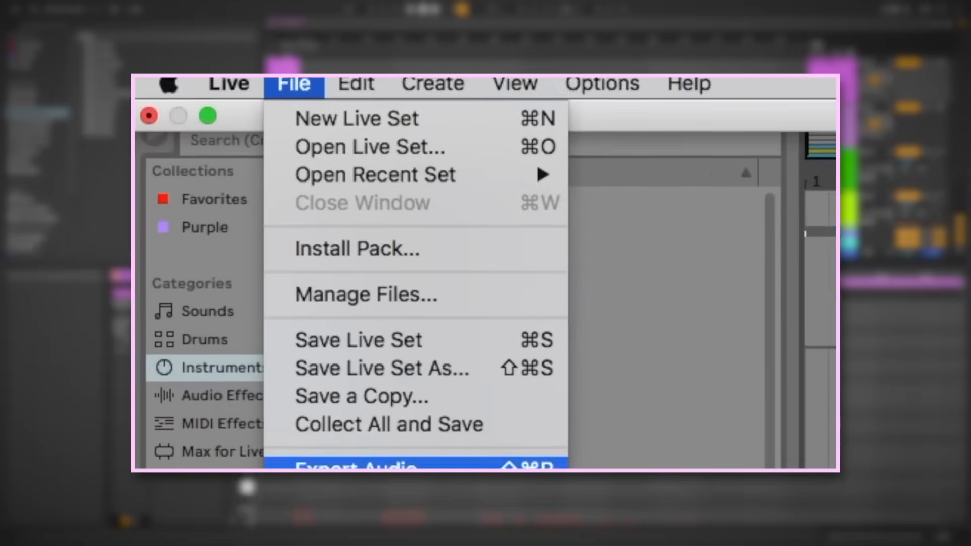
{"action": "left_click", "coordinate": [355, 466]}
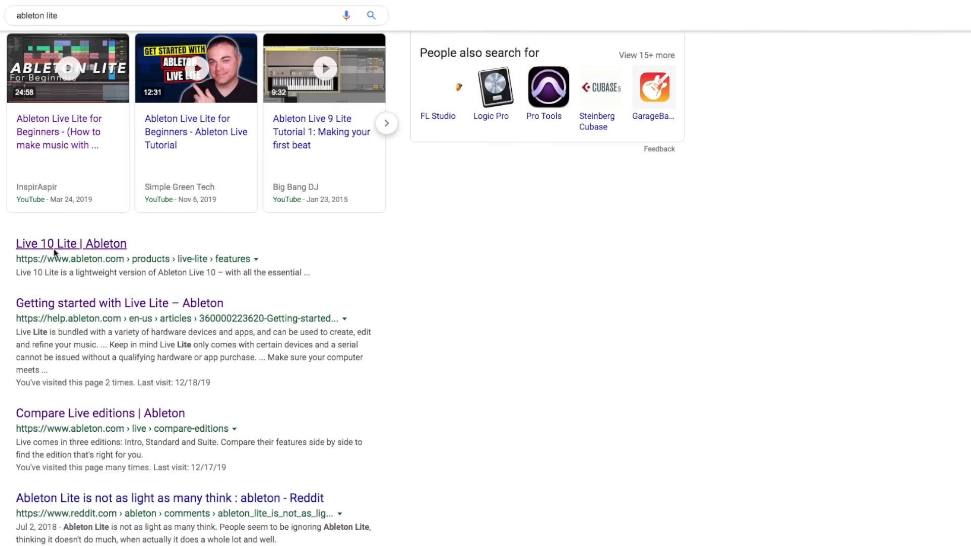
Step: Open the 'Live 10 Lite | Ableton' result, read its Key Features, then go to Compare editions
{"action": "left_click", "coordinate": [71, 243]}
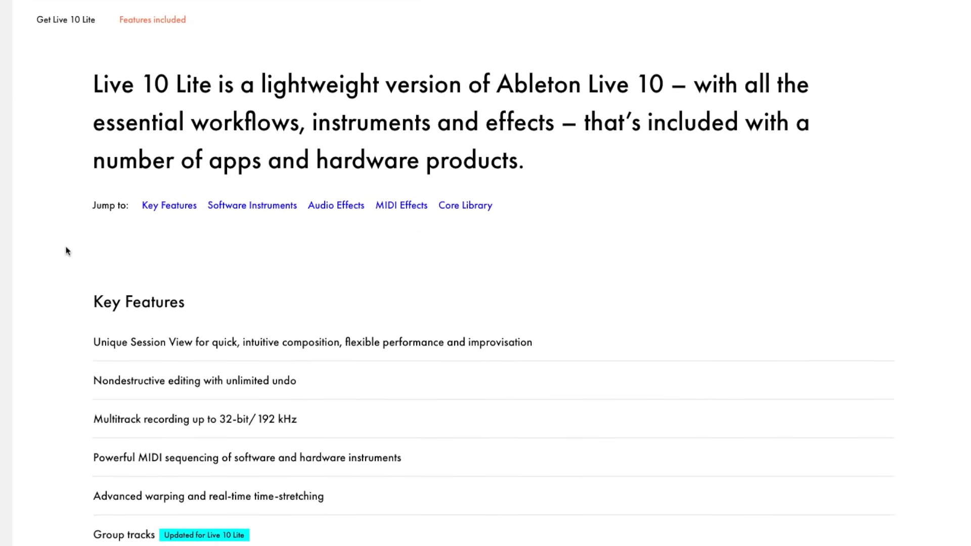
{"action": "scroll", "scroll_direction": "down", "scroll_amount": 3}
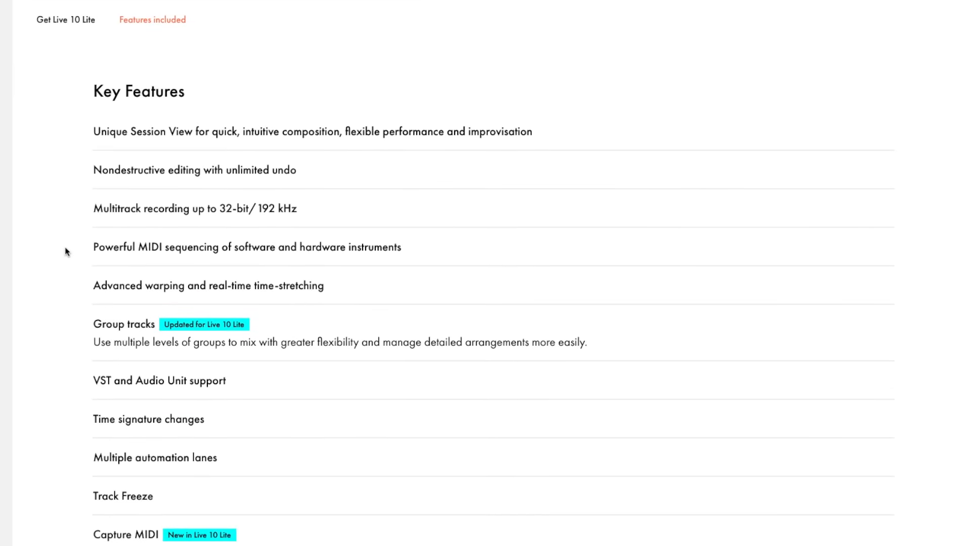
{"action": "scroll", "scroll_direction": "down", "scroll_amount": 3}
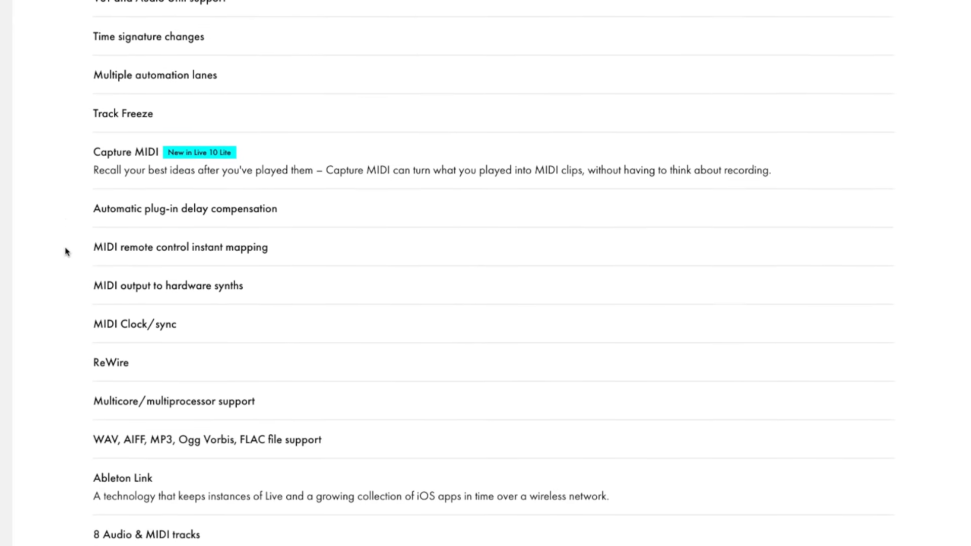
{"action": "scroll", "scroll_direction": "down", "scroll_amount": 3}
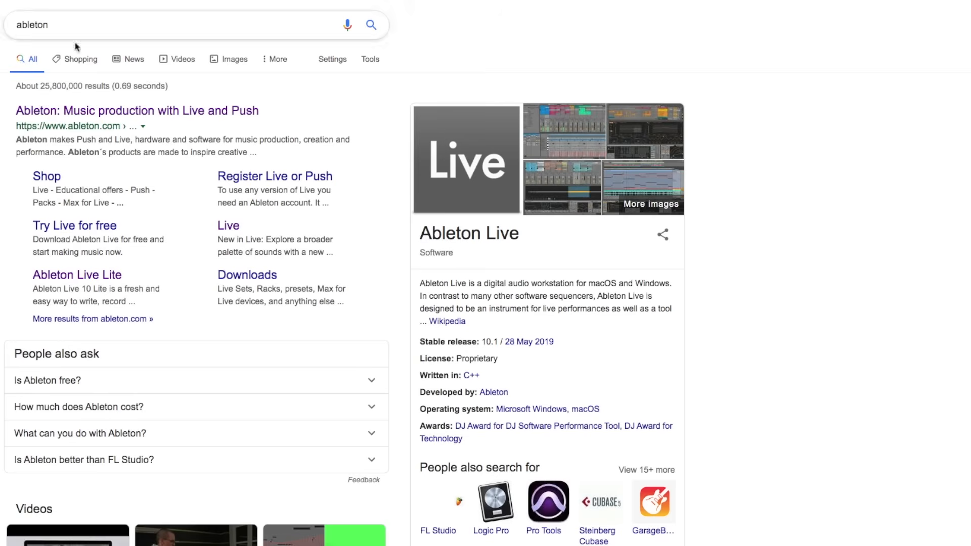
{"action": "left_click", "coordinate": [137, 110]}
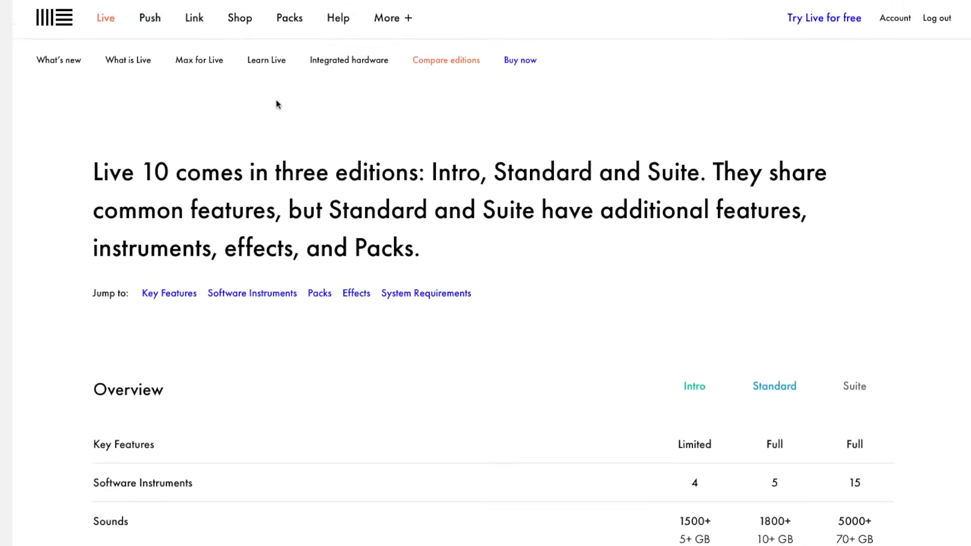
Step: Scroll through the Overview, Key Features and Software Instruments tables for Intro, Standard and Suite
{"action": "scroll", "scroll_direction": "down", "scroll_amount": 3}
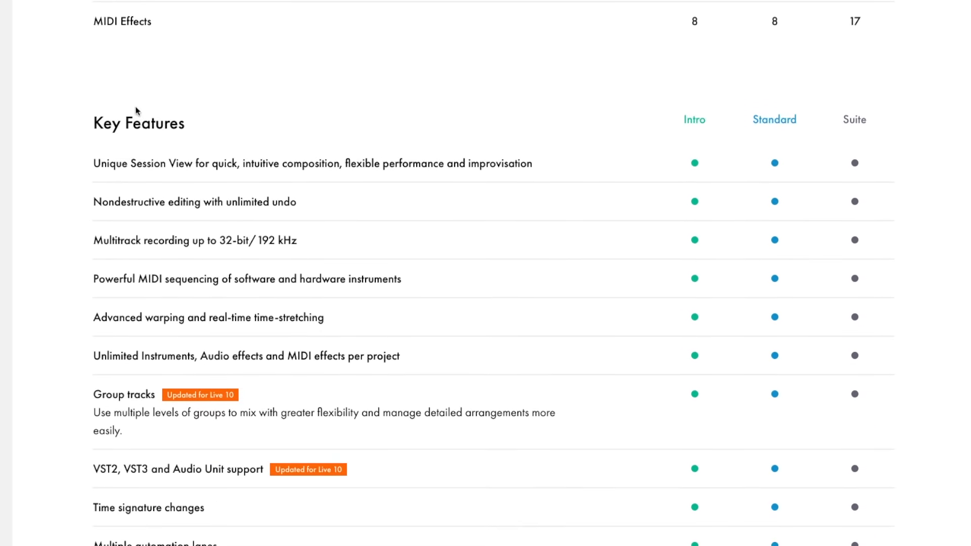
{"action": "scroll", "scroll_direction": "up", "scroll_amount": 3}
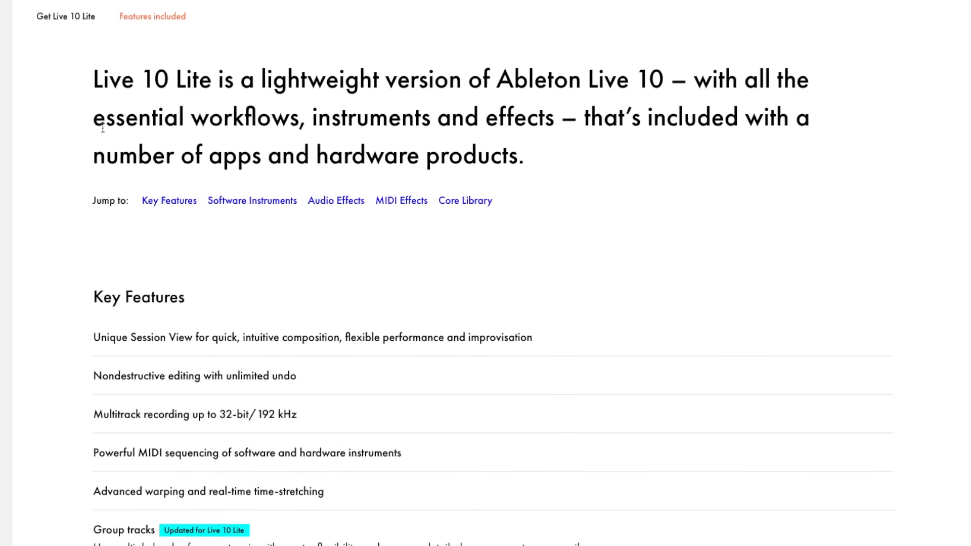
{"action": "scroll", "scroll_direction": "down", "scroll_amount": 3}
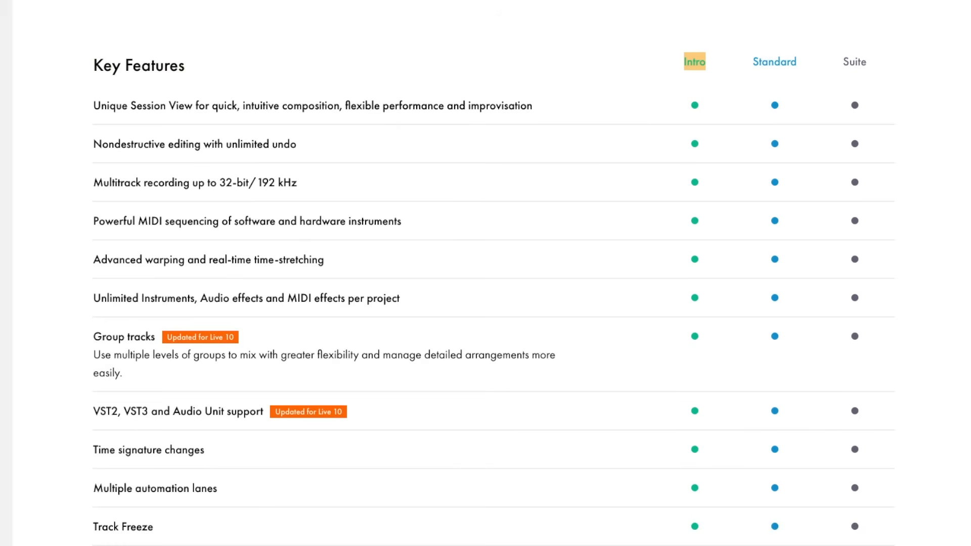
{"action": "scroll", "scroll_direction": "down", "scroll_amount": 3}
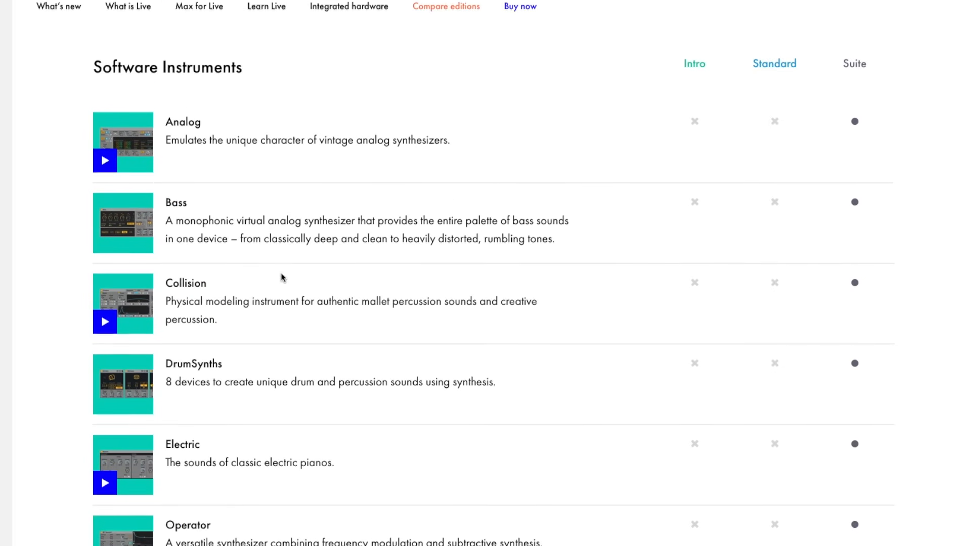
{"action": "scroll", "scroll_direction": "up", "scroll_amount": 3}
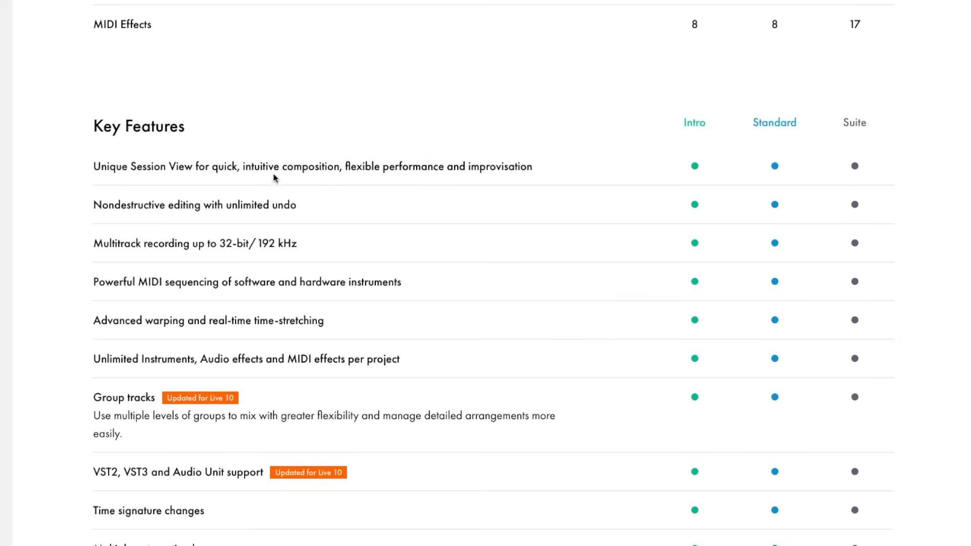
{"action": "scroll", "scroll_direction": "down", "scroll_amount": 3}
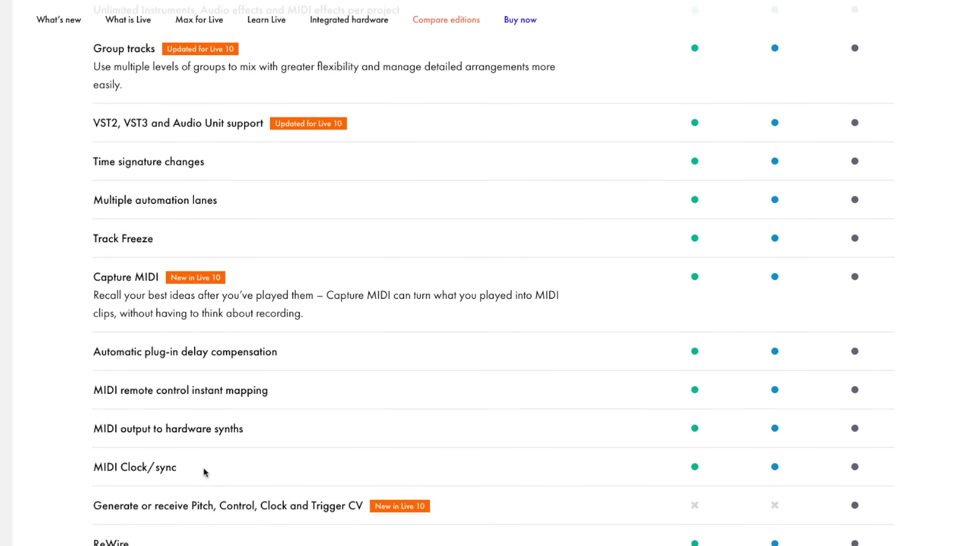
{"action": "scroll", "scroll_direction": "down", "scroll_amount": 3}
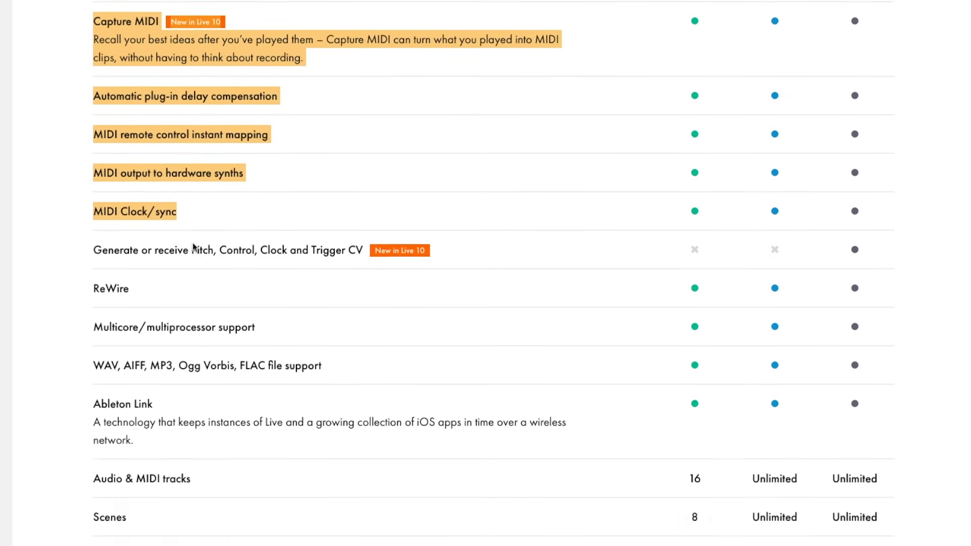
{"action": "scroll", "scroll_direction": "down", "scroll_amount": 3}
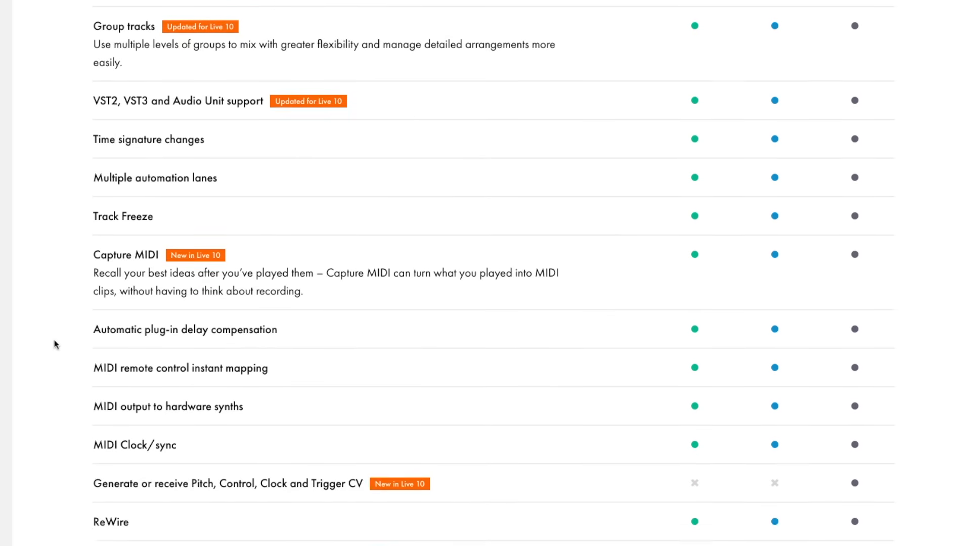
{"action": "scroll", "scroll_direction": "down", "scroll_amount": 3}
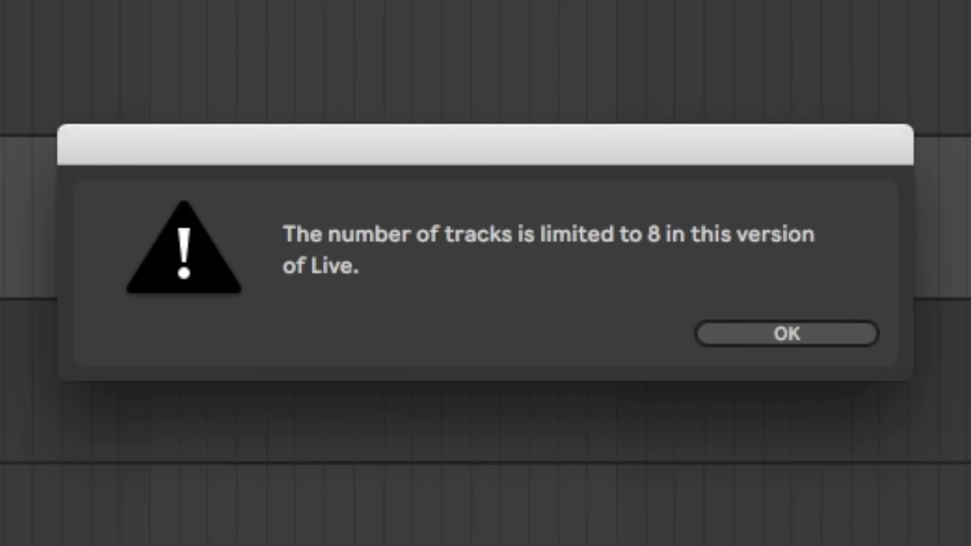
{"action": "mouse_move", "coordinate": [94, 263]}
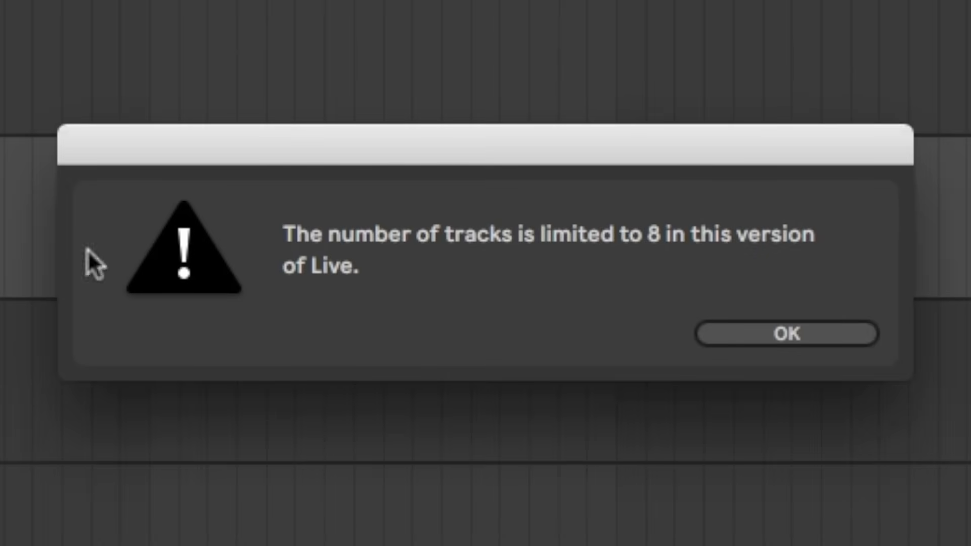
Step: Check Intro's 16 audio/MIDI tracks and 8 scenes rows against the Live 10 Lite page
{"action": "left_click", "coordinate": [785, 333]}
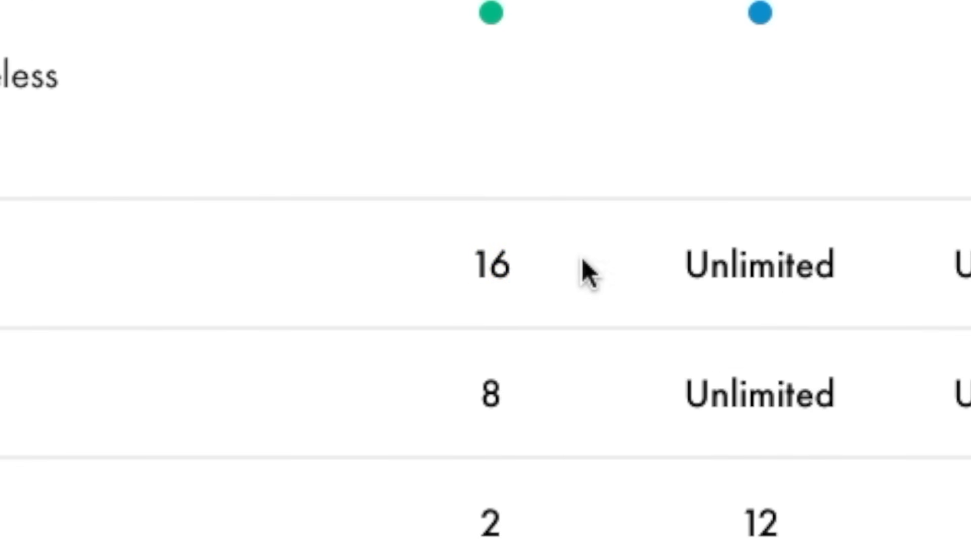
{"action": "mouse_move", "coordinate": [579, 272]}
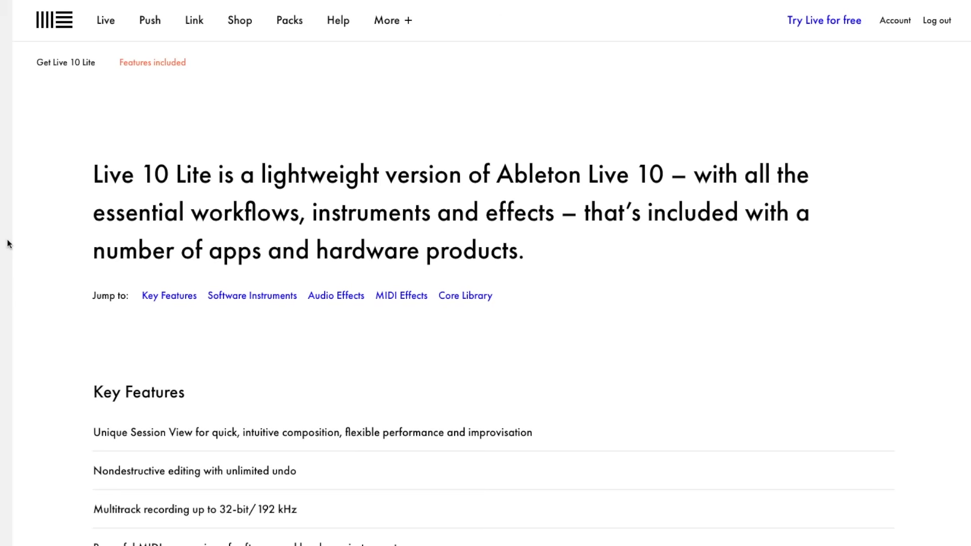
{"action": "mouse_move", "coordinate": [91, 174]}
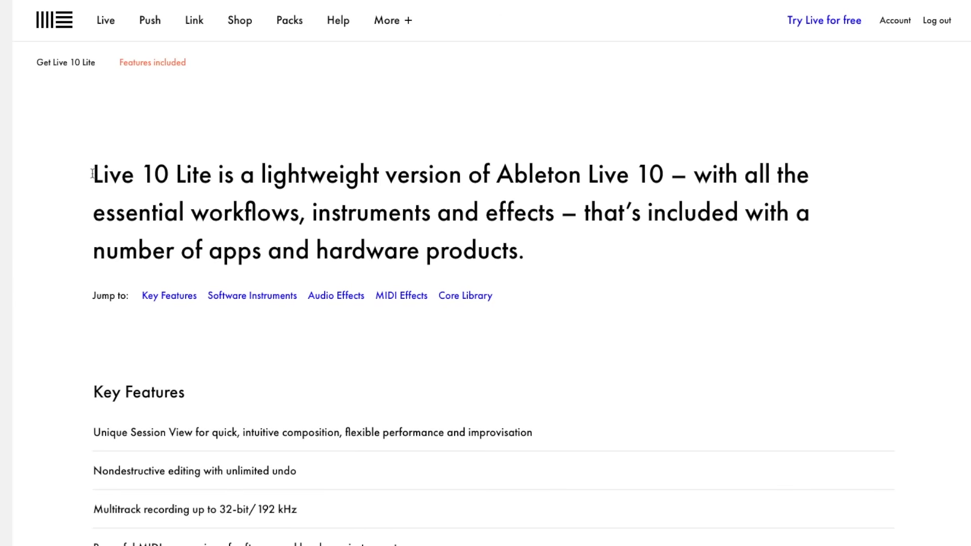
{"action": "mouse_move", "coordinate": [193, 175]}
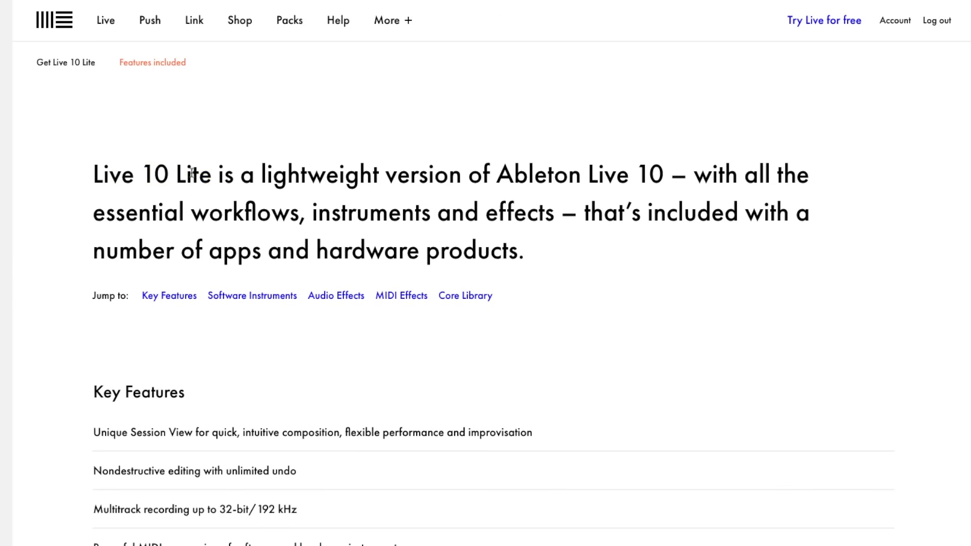
{"action": "scroll", "scroll_direction": "down", "scroll_amount": 3}
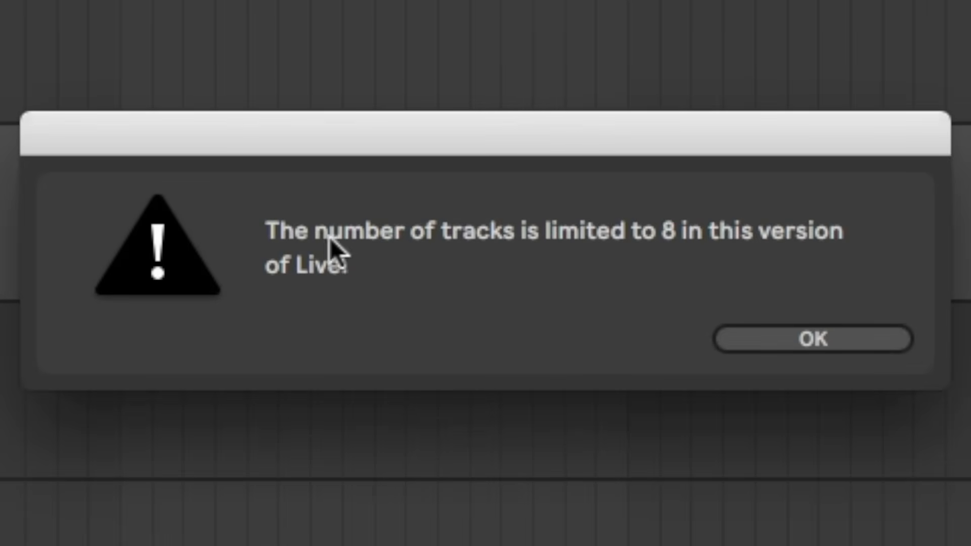
{"action": "left_click", "coordinate": [813, 339]}
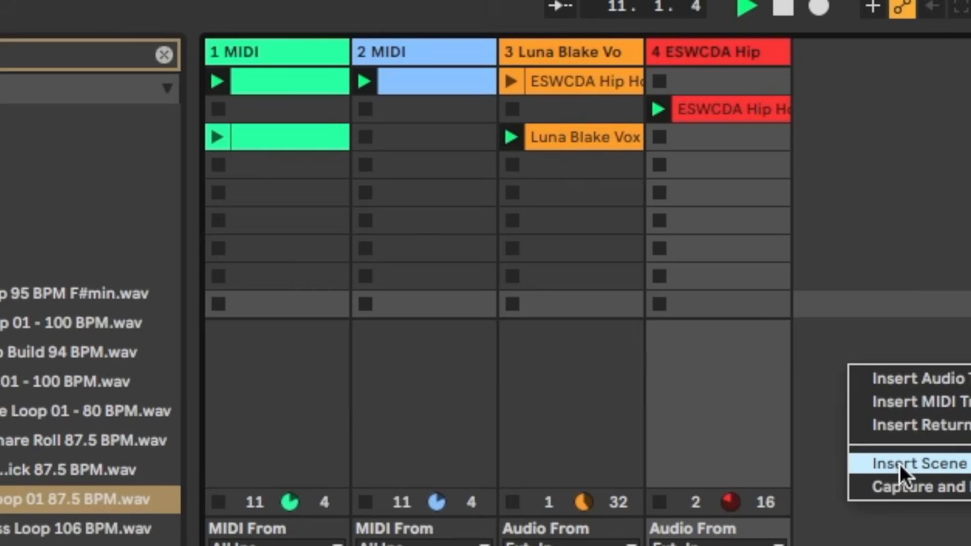
Step: Show Live's Insert Scene and Insert Return Track options, then return to the editions table
{"action": "left_click", "coordinate": [917, 463]}
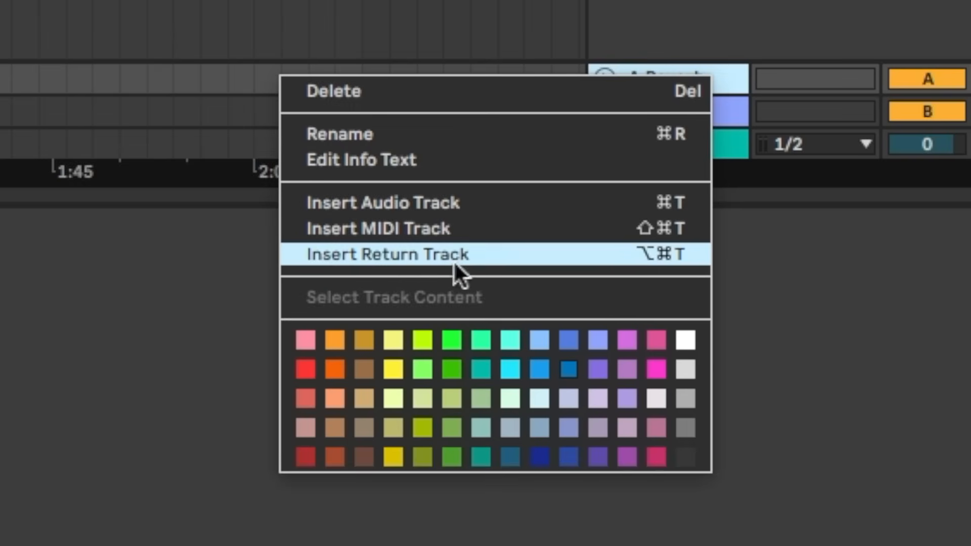
{"action": "left_click", "coordinate": [385, 254]}
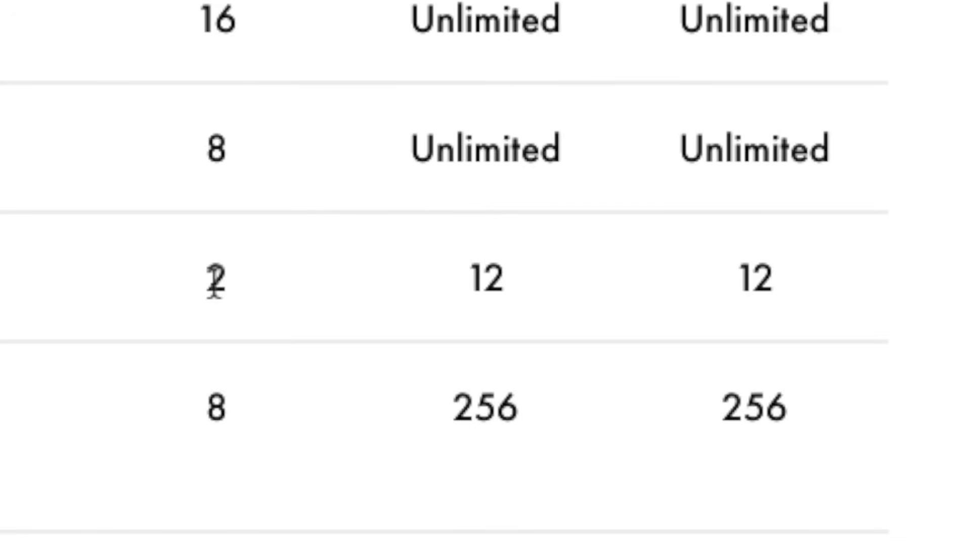
{"action": "double_click", "coordinate": [213, 275]}
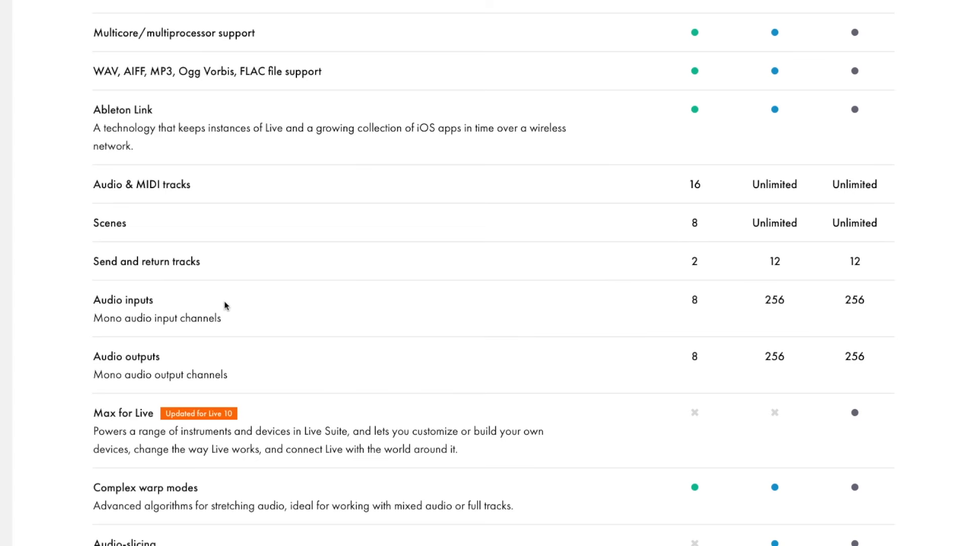
Step: Highlight Intro's 8 audio inputs and scroll the comparison table down to Groove Pool
{"action": "double_click", "coordinate": [122, 300]}
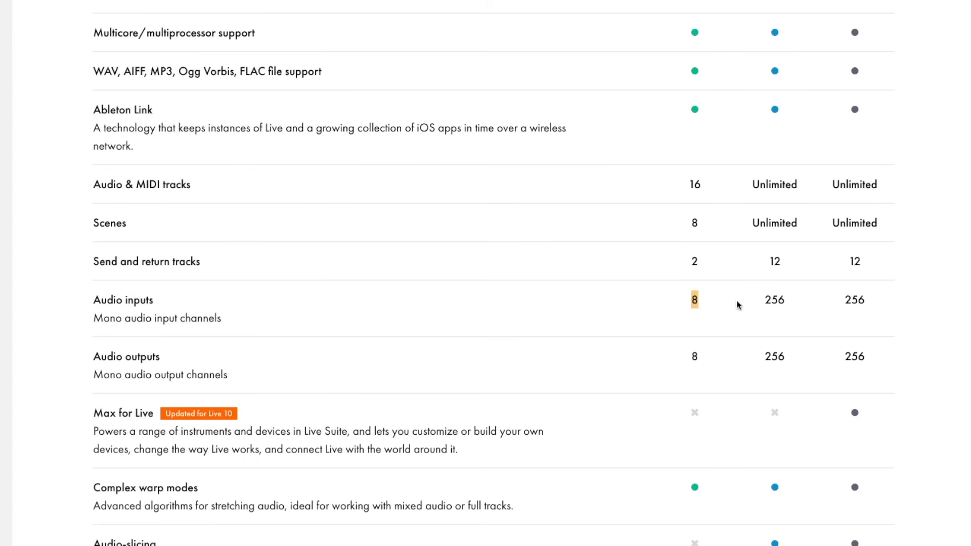
{"action": "scroll", "scroll_direction": "down", "scroll_amount": 3}
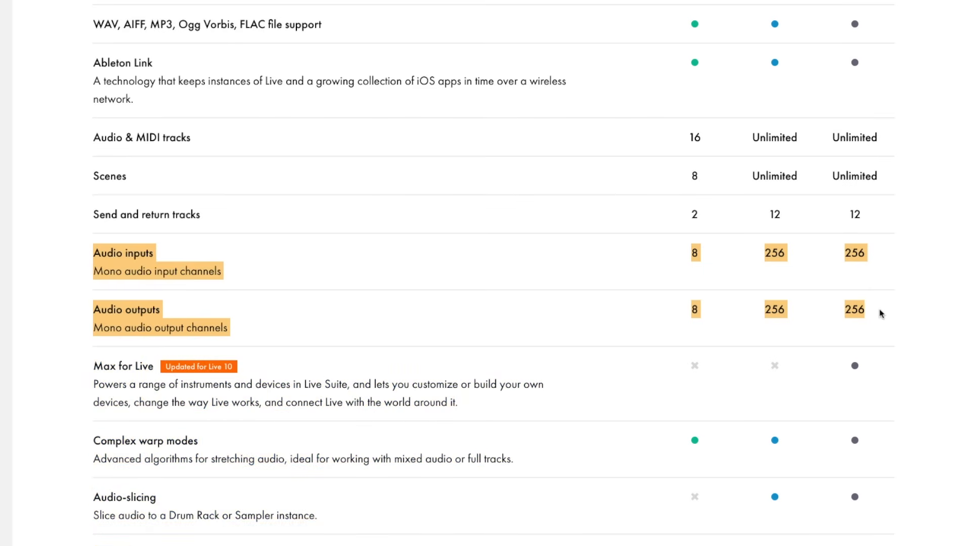
{"action": "scroll", "scroll_direction": "down", "scroll_amount": 3}
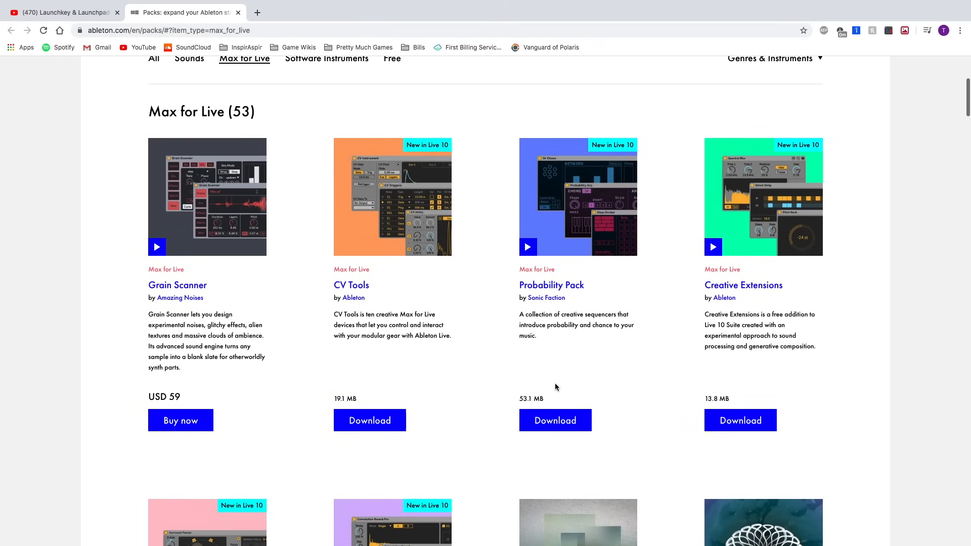
{"action": "scroll", "scroll_direction": "down", "scroll_amount": 3}
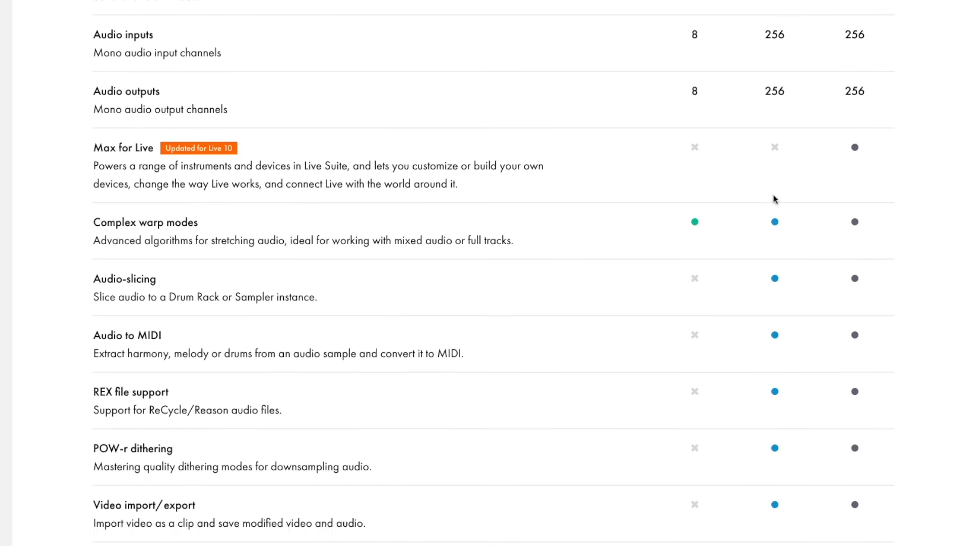
{"action": "scroll", "scroll_direction": "down", "scroll_amount": 3}
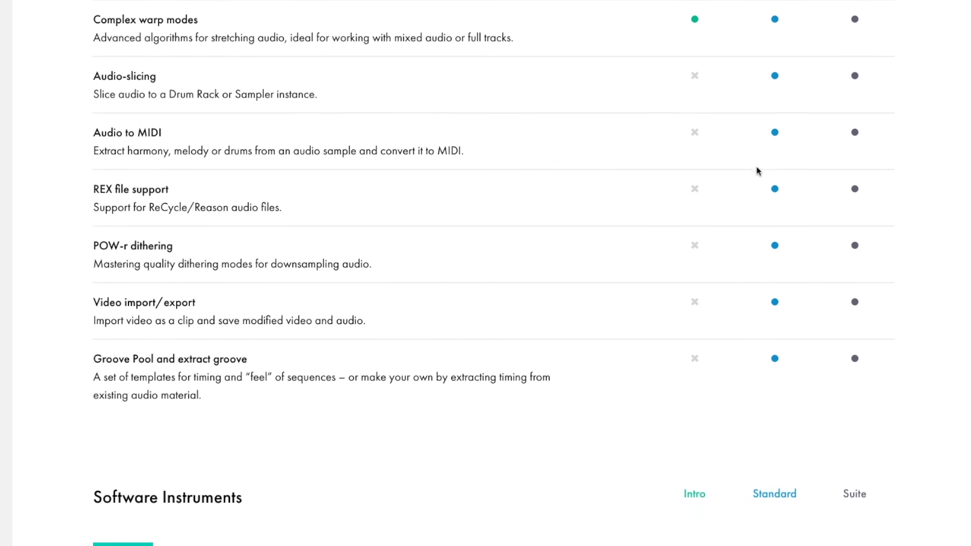
{"action": "scroll", "scroll_direction": "up", "scroll_amount": 3}
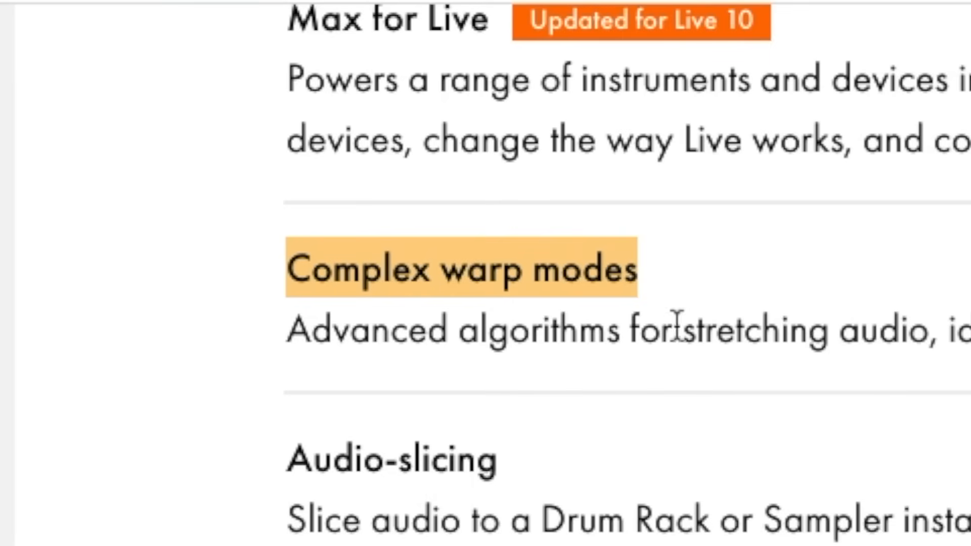
{"action": "scroll", "scroll_direction": "down", "scroll_amount": 3}
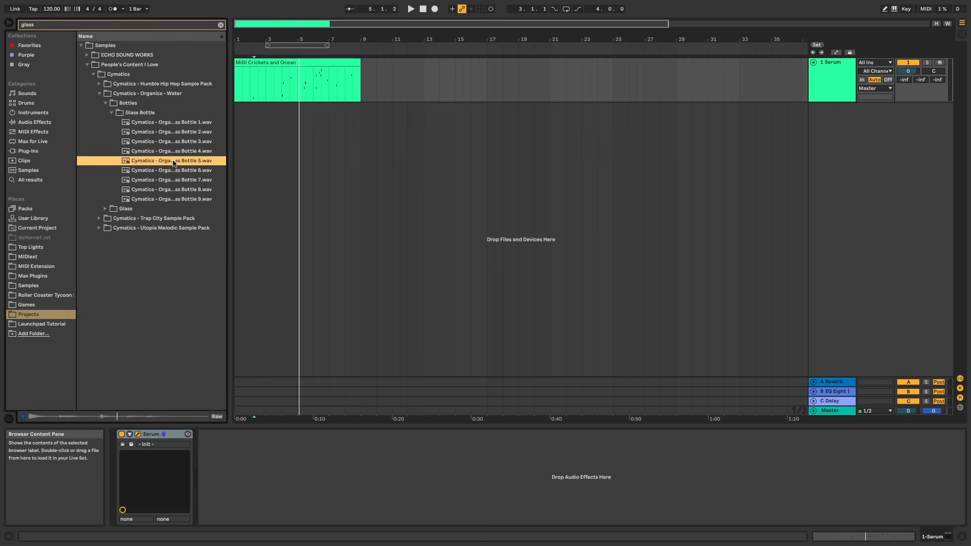
Step: Highlight Video import/export and scroll through the Software Instruments table
{"action": "double_click", "coordinate": [169, 160]}
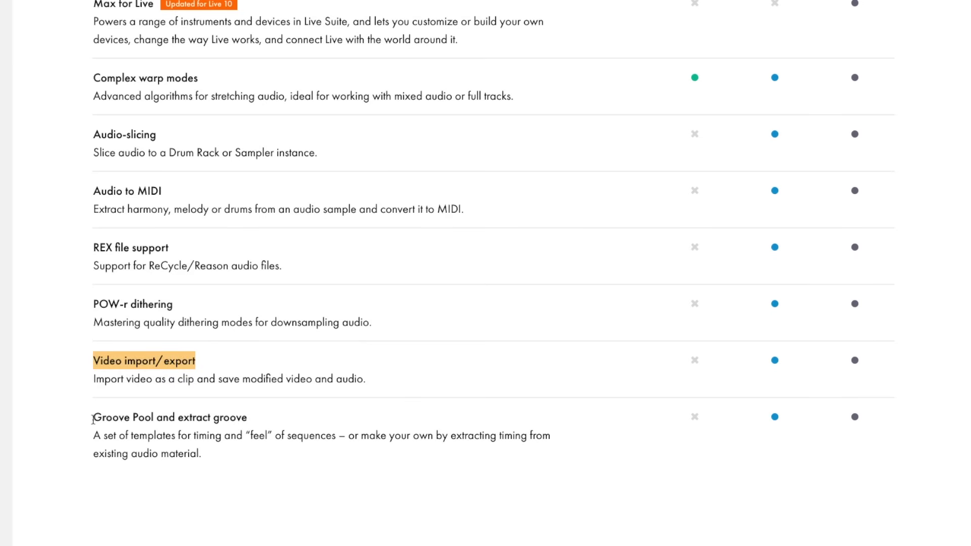
{"action": "mouse_move", "coordinate": [130, 450]}
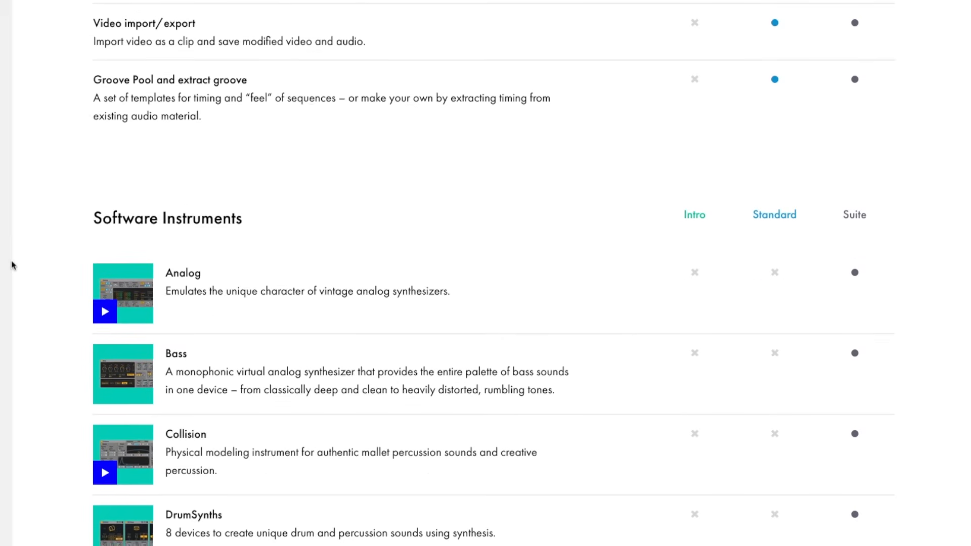
{"action": "scroll", "scroll_direction": "down", "scroll_amount": 3}
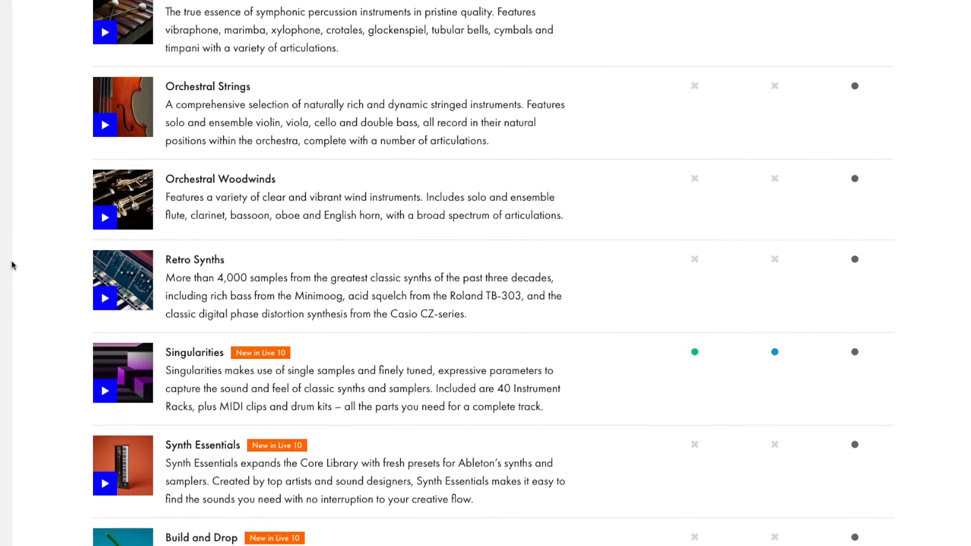
{"action": "scroll", "scroll_direction": "down", "scroll_amount": 3}
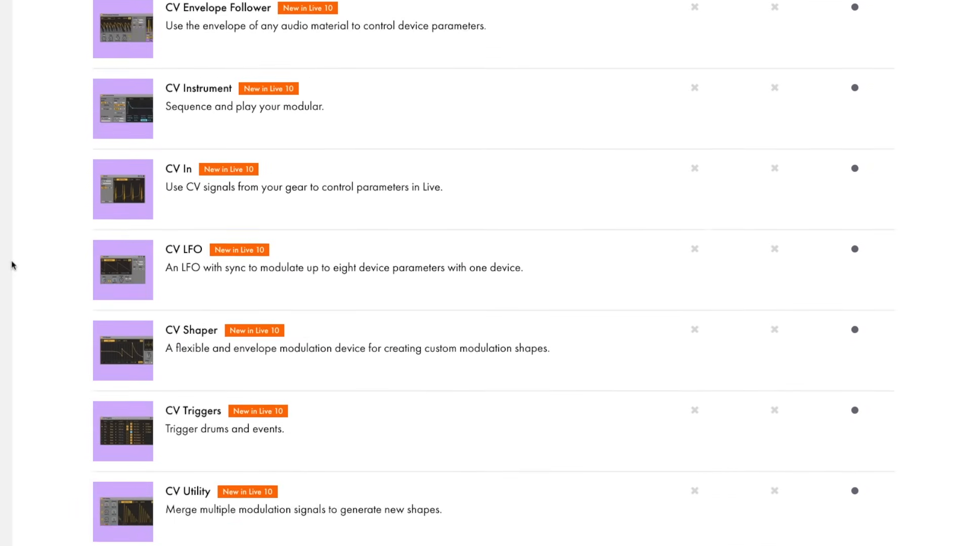
{"action": "scroll", "scroll_direction": "down", "scroll_amount": 3}
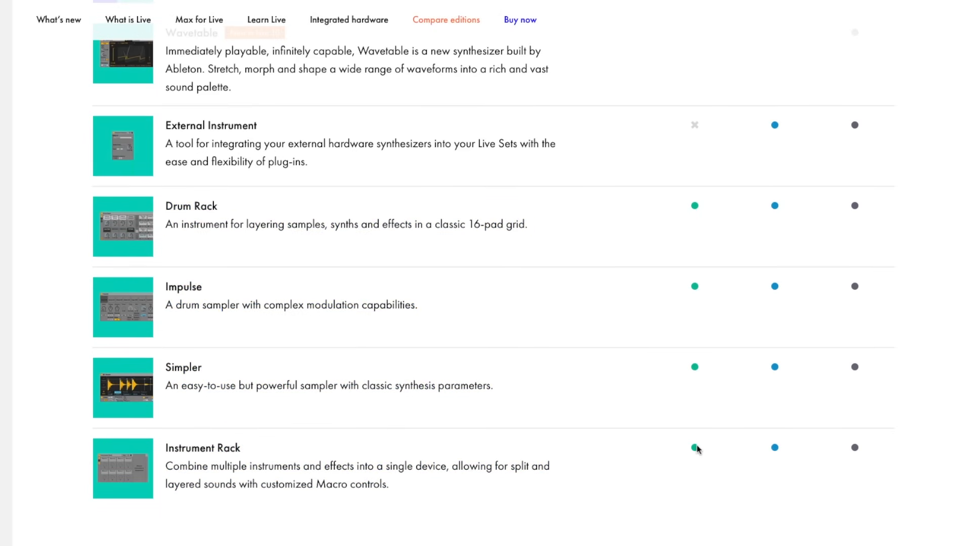
{"action": "scroll", "scroll_direction": "down", "scroll_amount": 3}
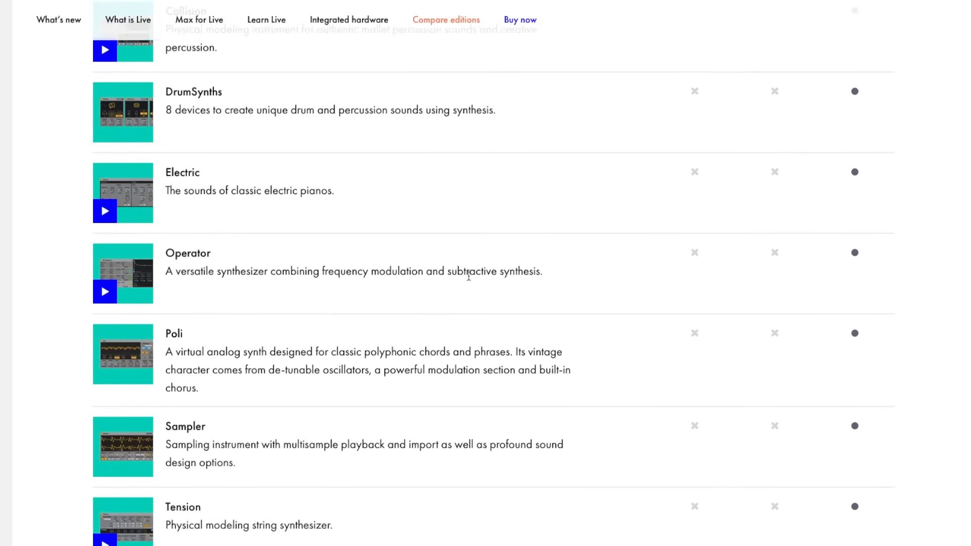
Step: Scroll through the Packs table from Beat Tools to Loopmasters Mixtape
{"action": "scroll", "scroll_direction": "up", "scroll_amount": 3}
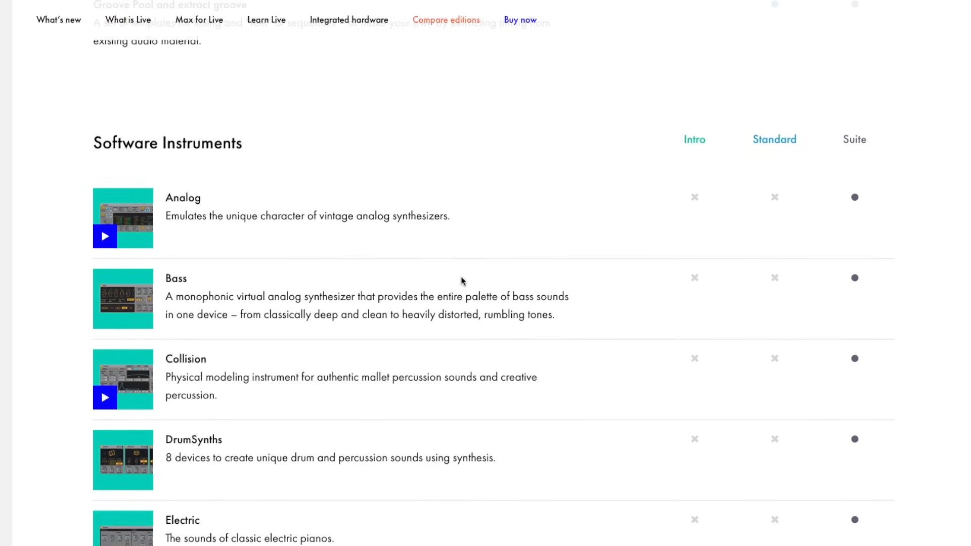
{"action": "scroll", "scroll_direction": "down", "scroll_amount": 3}
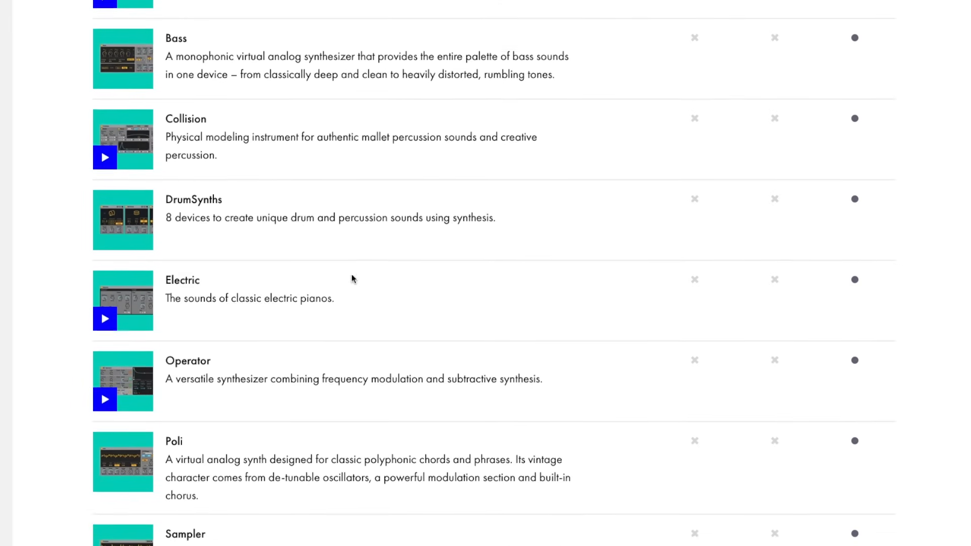
{"action": "scroll", "scroll_direction": "down", "scroll_amount": 3}
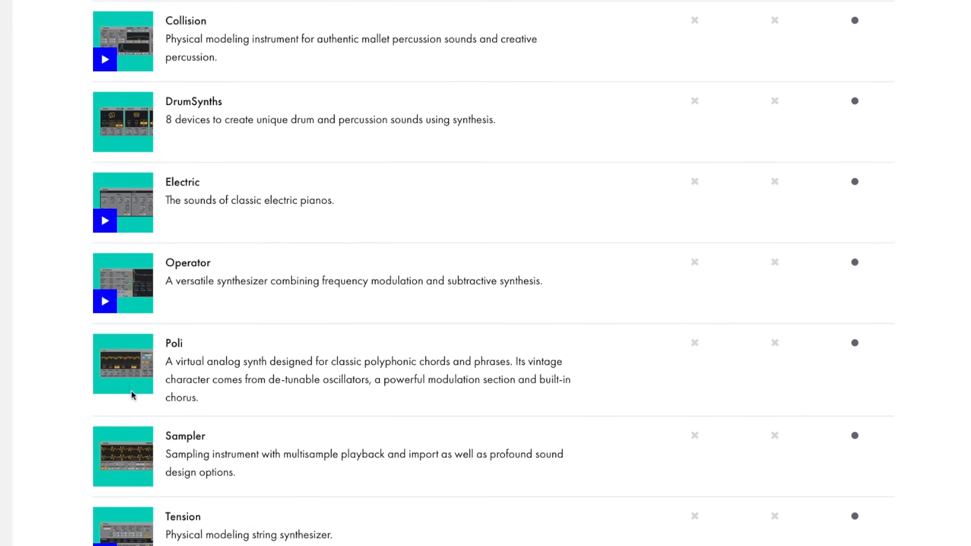
{"action": "scroll", "scroll_direction": "down", "scroll_amount": 3}
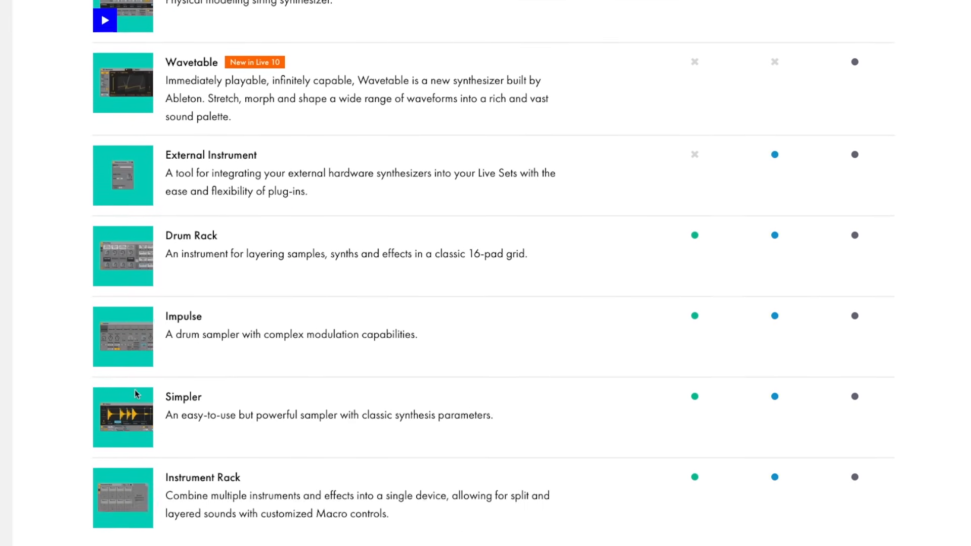
{"action": "scroll", "scroll_direction": "down", "scroll_amount": 3}
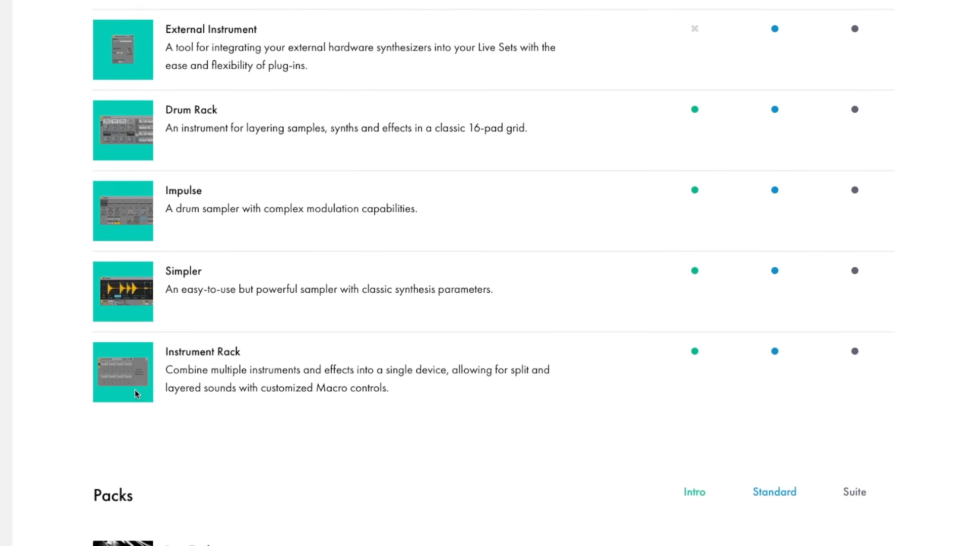
{"action": "scroll", "scroll_direction": "down", "scroll_amount": 3}
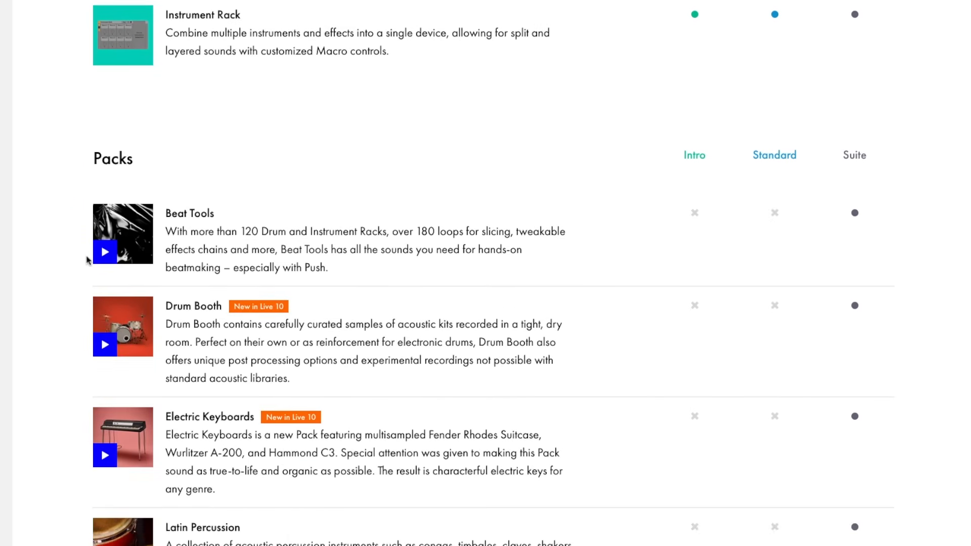
{"action": "scroll", "scroll_direction": "down", "scroll_amount": 3}
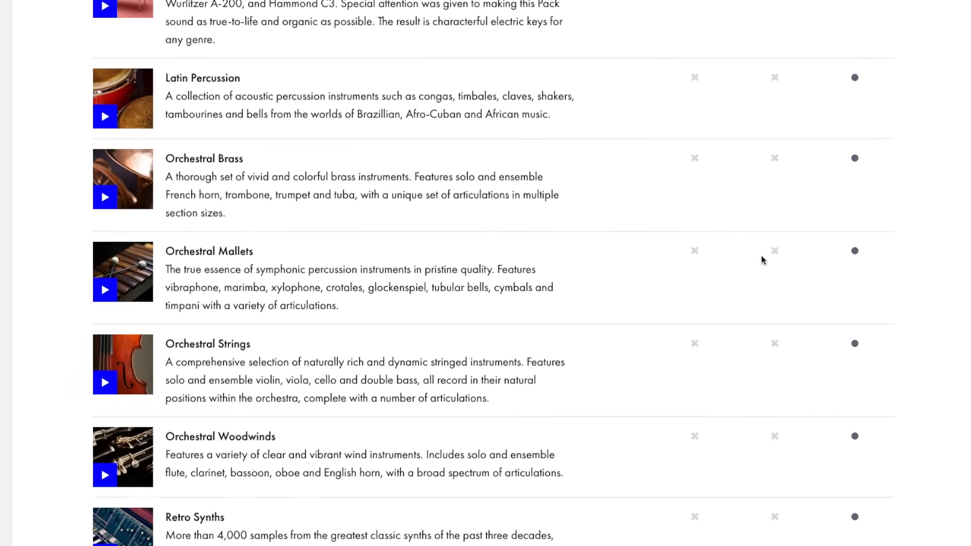
{"action": "scroll", "scroll_direction": "down", "scroll_amount": 3}
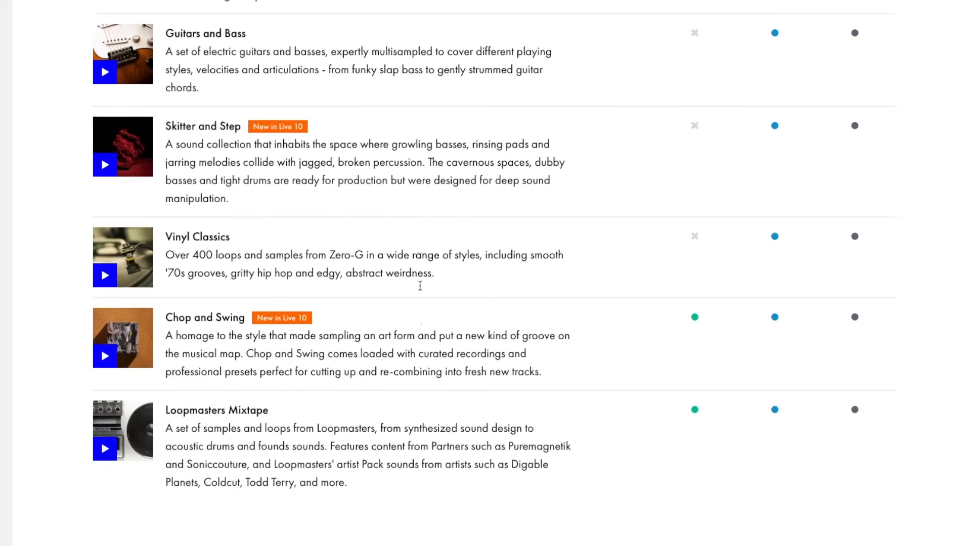
{"action": "scroll", "scroll_direction": "up", "scroll_amount": 3}
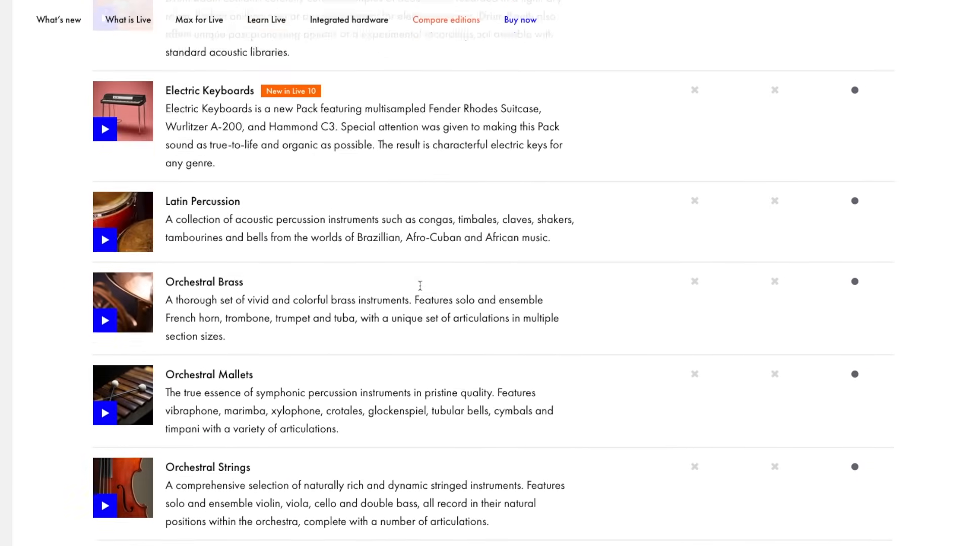
{"action": "scroll", "scroll_direction": "down", "scroll_amount": 3}
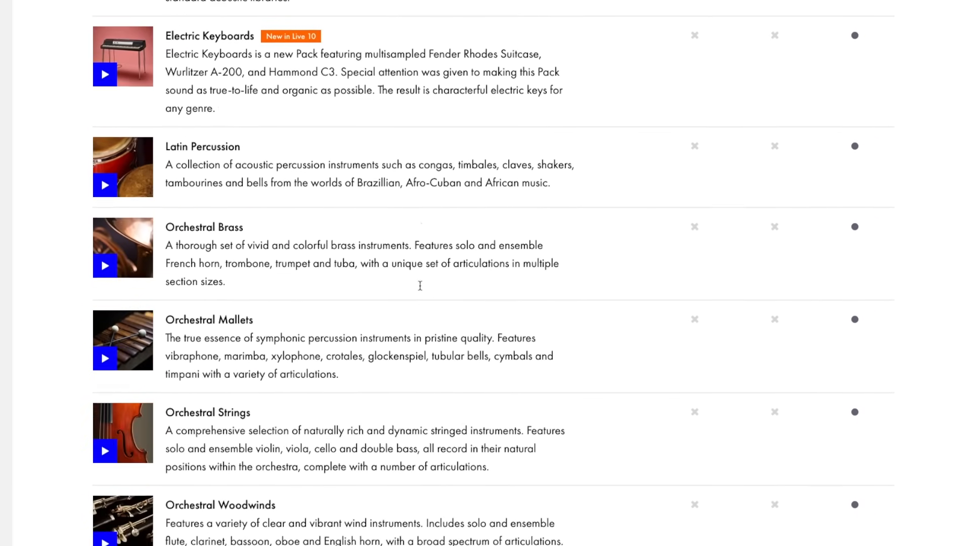
{"action": "scroll", "scroll_direction": "down", "scroll_amount": 3}
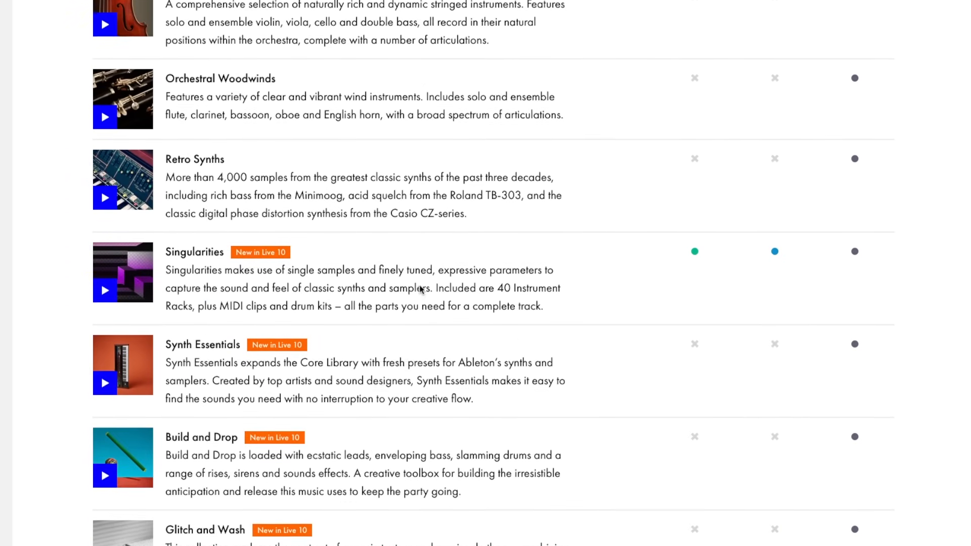
{"action": "scroll", "scroll_direction": "down", "scroll_amount": 3}
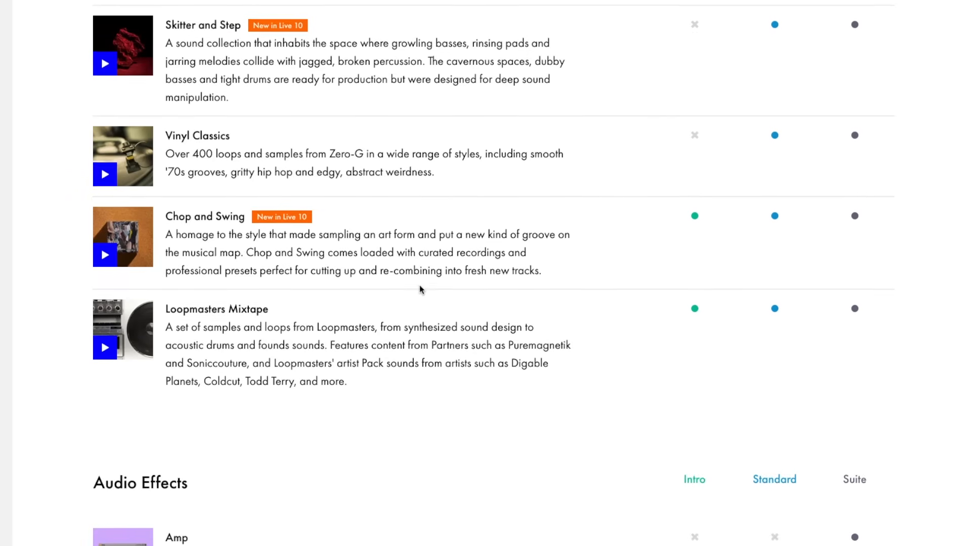
Step: Scroll through the Audio Effects comparison table
{"action": "scroll", "scroll_direction": "down", "scroll_amount": 3}
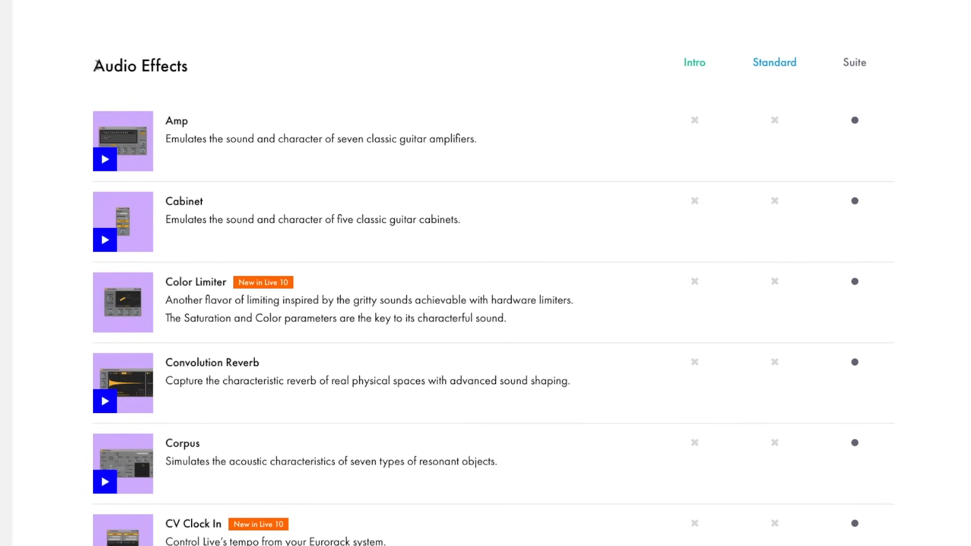
{"action": "scroll", "scroll_direction": "down", "scroll_amount": 3}
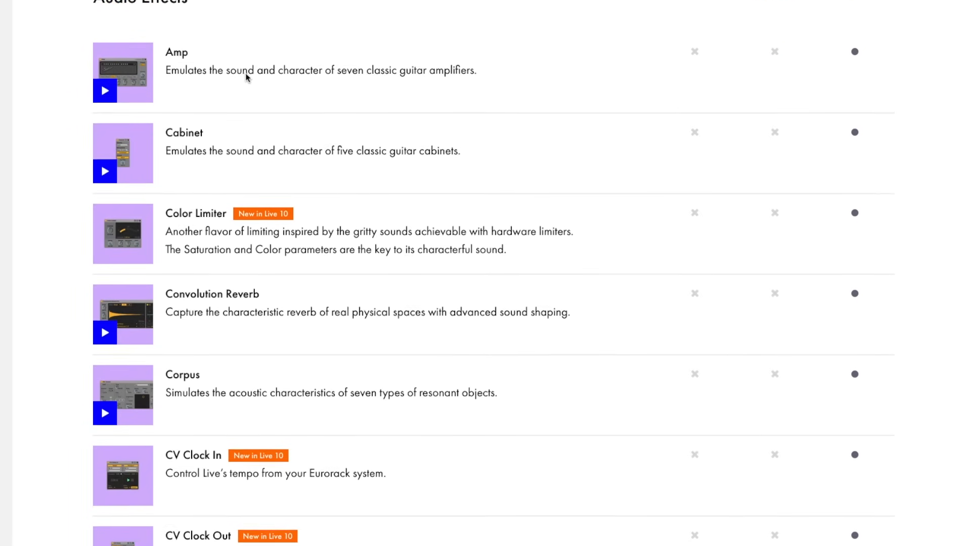
{"action": "scroll", "scroll_direction": "down", "scroll_amount": 3}
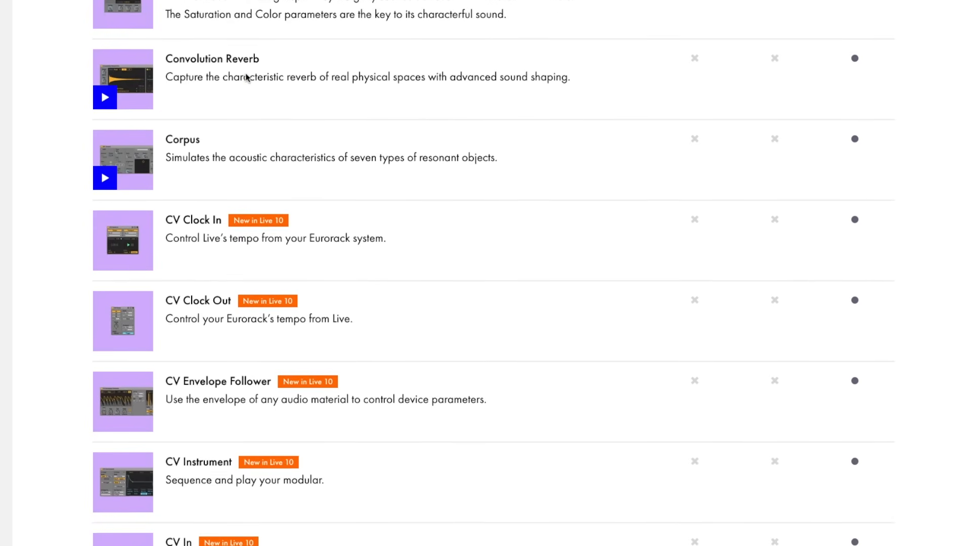
{"action": "scroll", "scroll_direction": "down", "scroll_amount": 3}
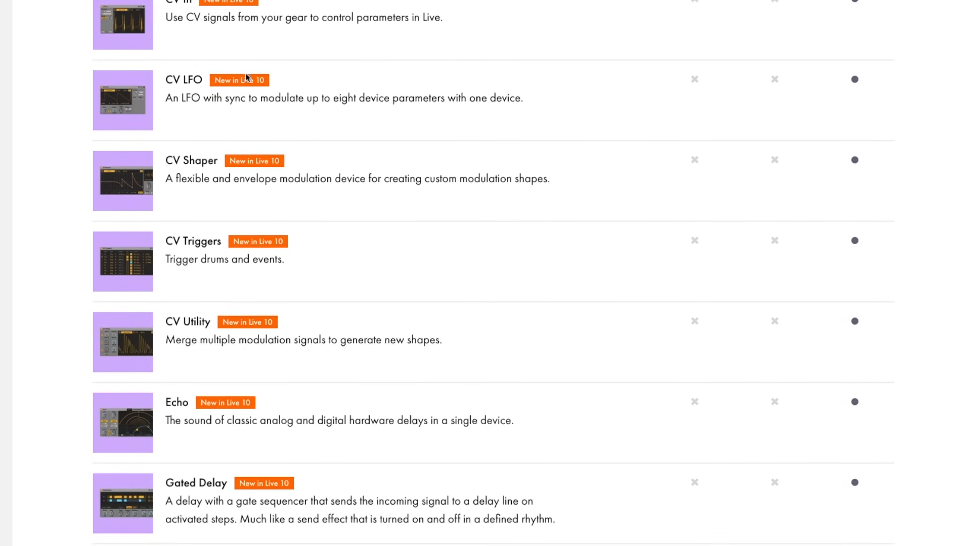
{"action": "scroll", "scroll_direction": "down", "scroll_amount": 3}
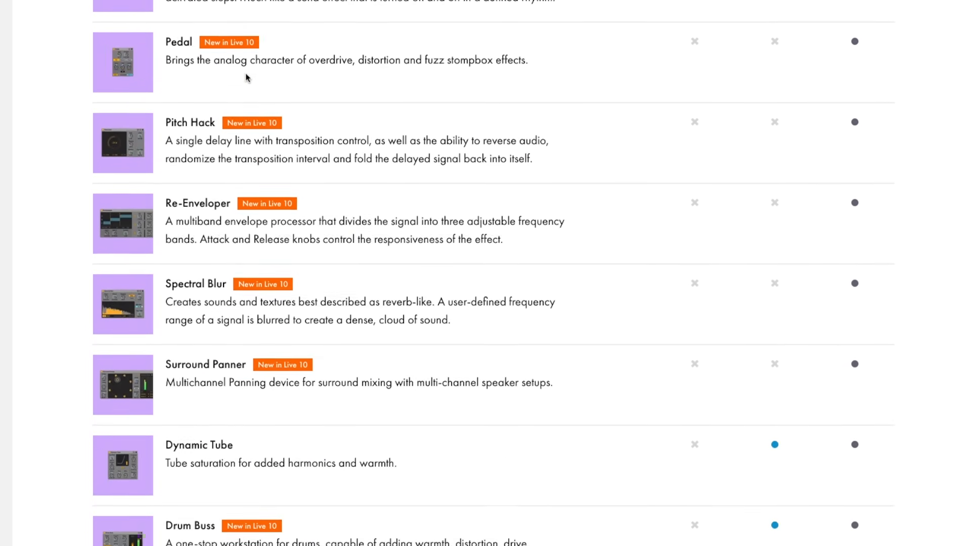
{"action": "scroll", "scroll_direction": "down", "scroll_amount": 3}
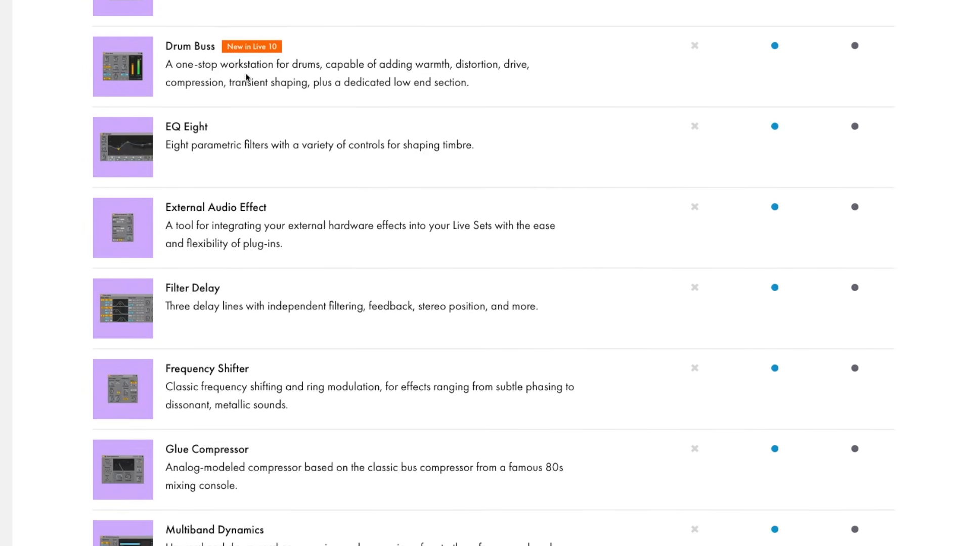
{"action": "scroll", "scroll_direction": "down", "scroll_amount": 3}
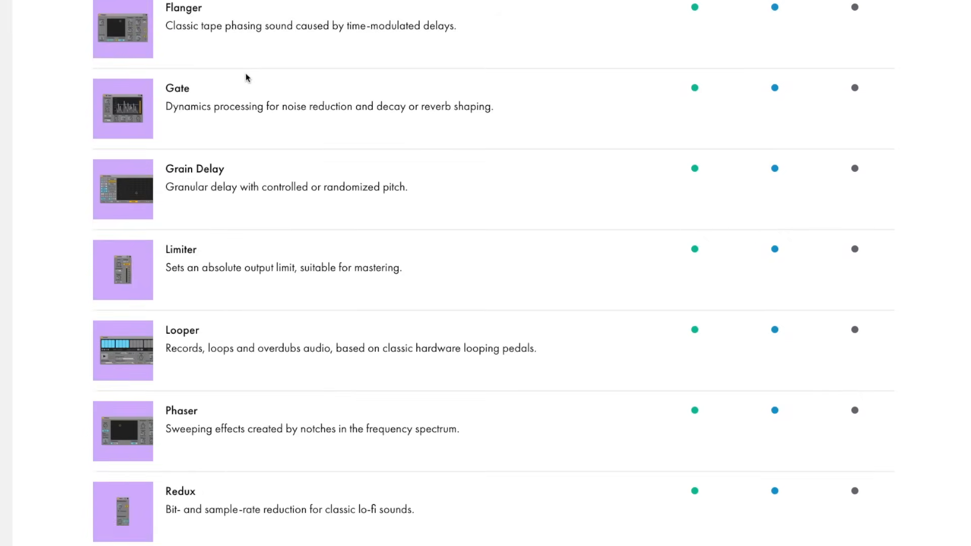
Step: Scroll through the MIDI Effects comparison table
{"action": "scroll", "scroll_direction": "up", "scroll_amount": 3}
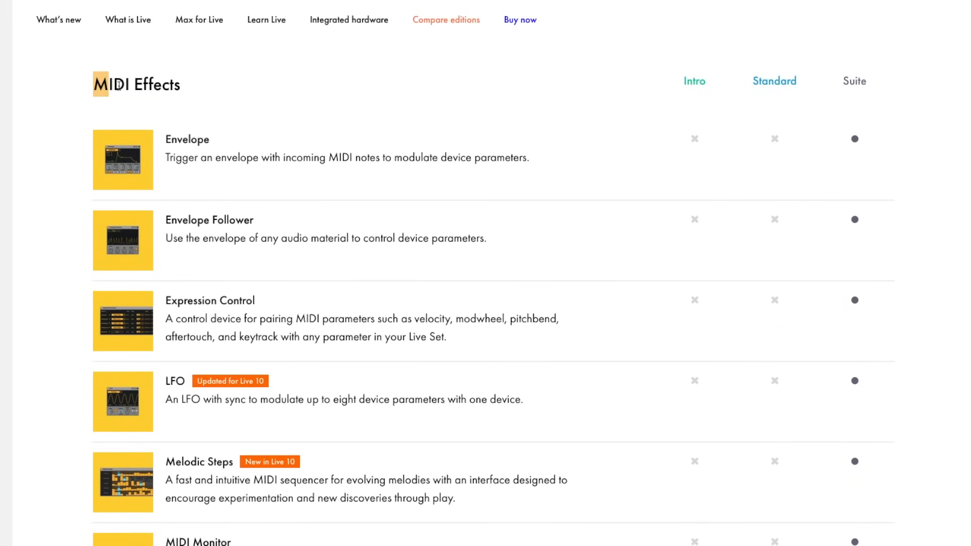
{"action": "scroll", "scroll_direction": "down", "scroll_amount": 3}
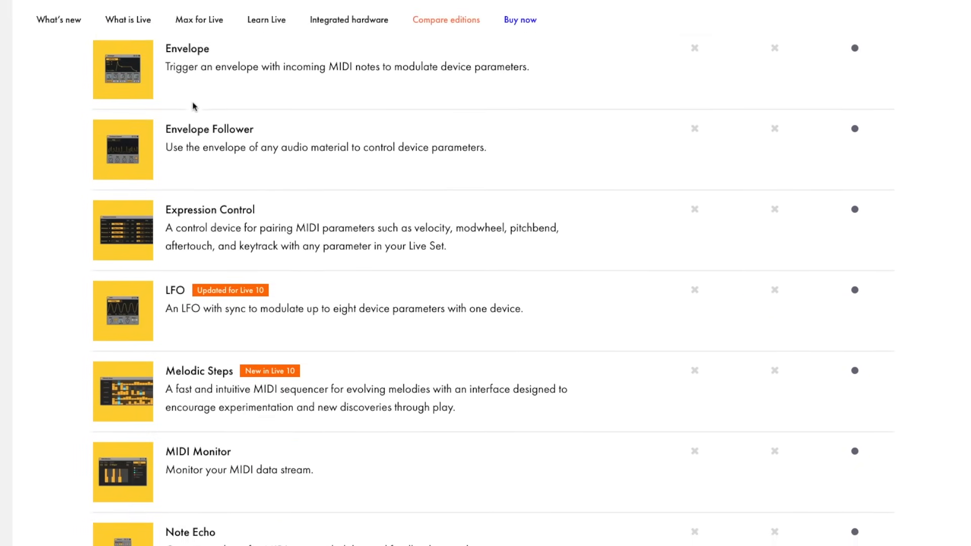
{"action": "scroll", "scroll_direction": "down", "scroll_amount": 3}
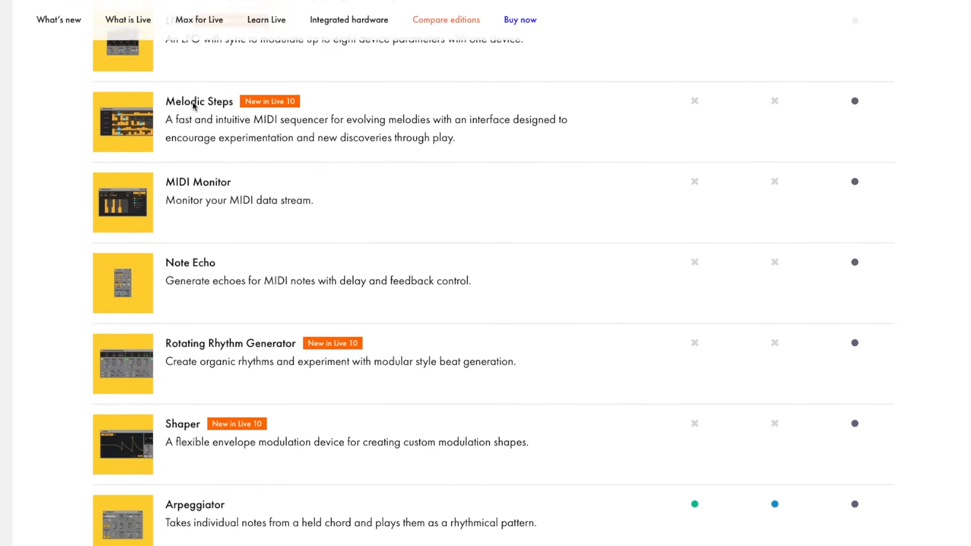
{"action": "scroll", "scroll_direction": "down", "scroll_amount": 3}
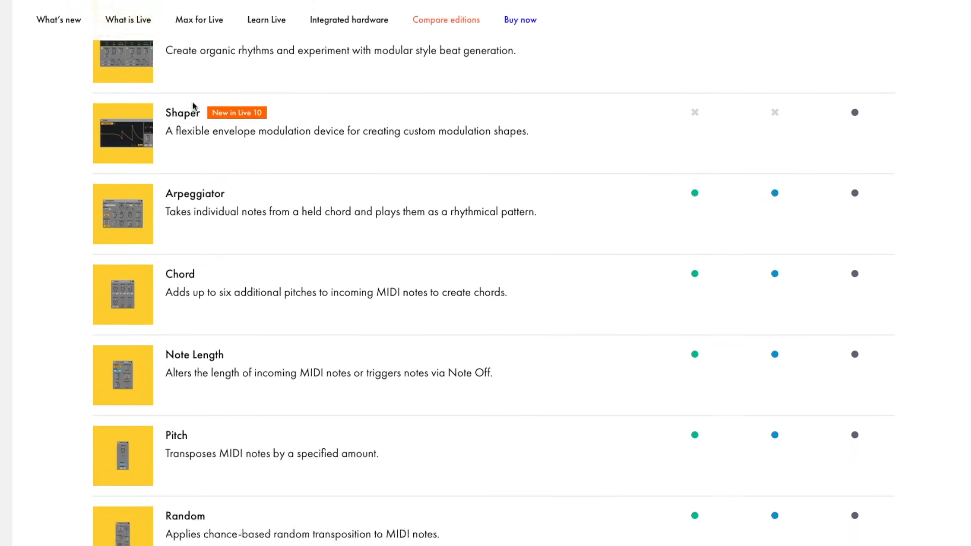
{"action": "scroll", "scroll_direction": "down", "scroll_amount": 3}
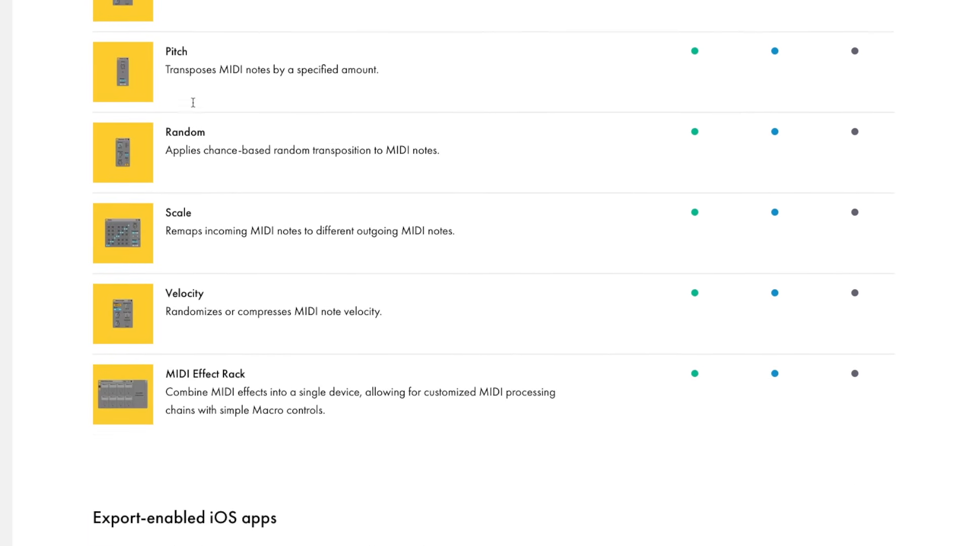
{"action": "scroll", "scroll_direction": "up", "scroll_amount": 3}
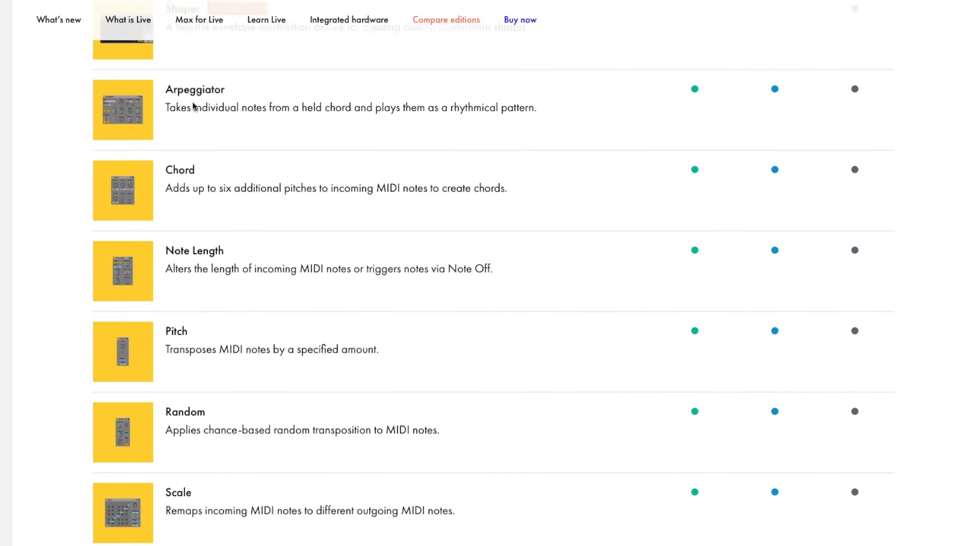
{"action": "scroll", "scroll_direction": "down", "scroll_amount": 3}
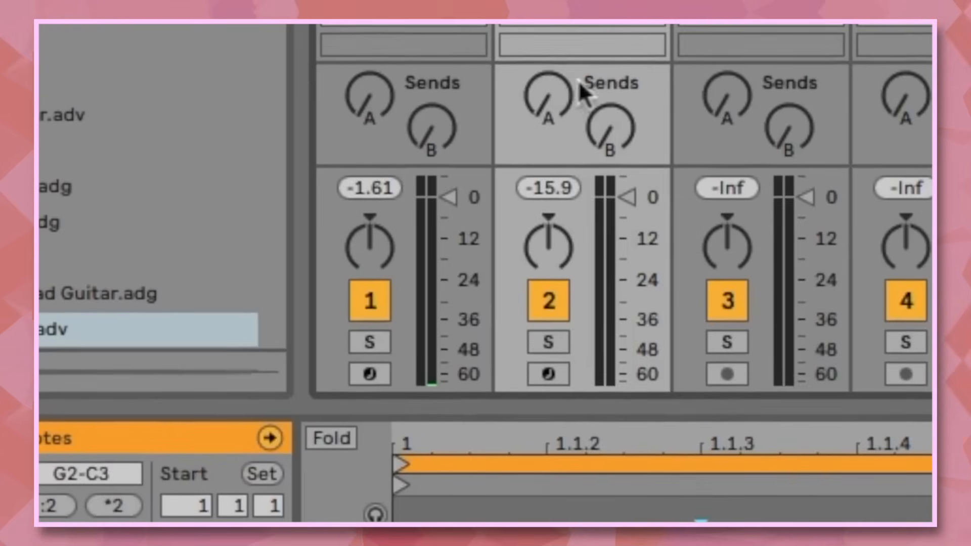
Step: Select track 2 and open Quantize Settings for its MIDI notes
{"action": "left_click", "coordinate": [547, 342]}
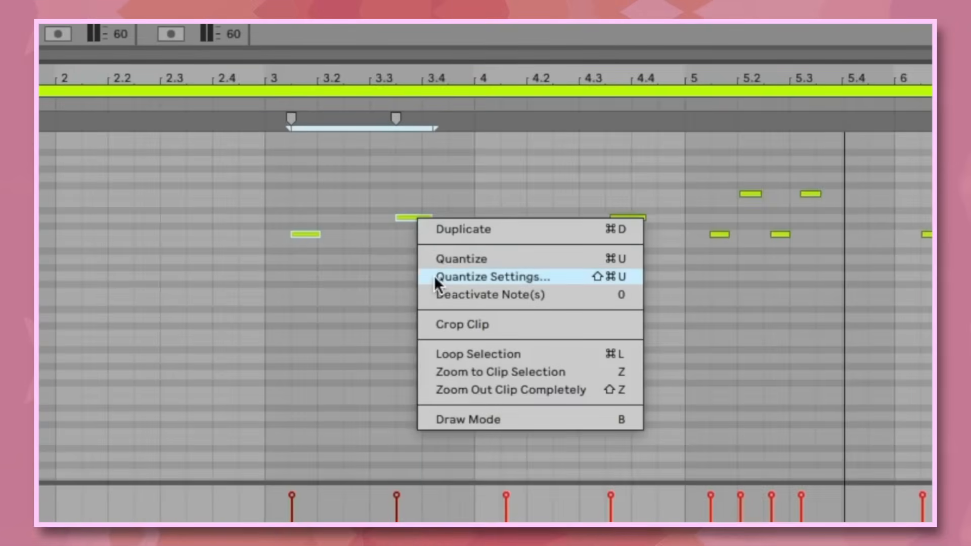
{"action": "left_click", "coordinate": [492, 276]}
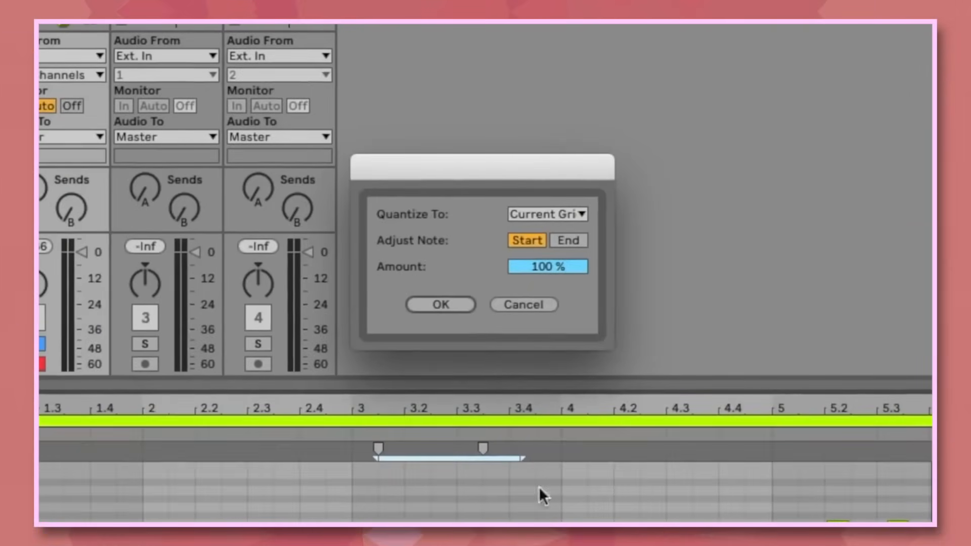
{"action": "left_click", "coordinate": [439, 303]}
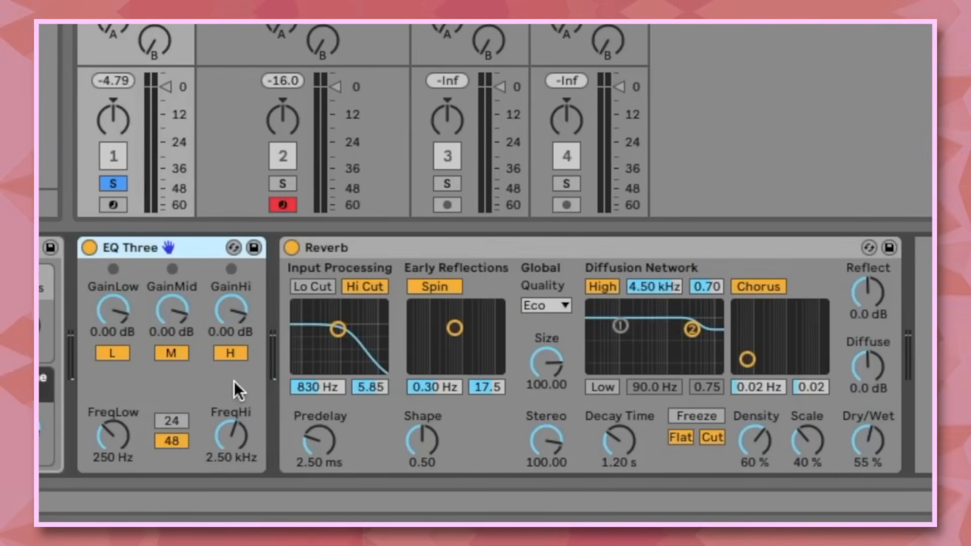
{"action": "mouse_move", "coordinate": [192, 315]}
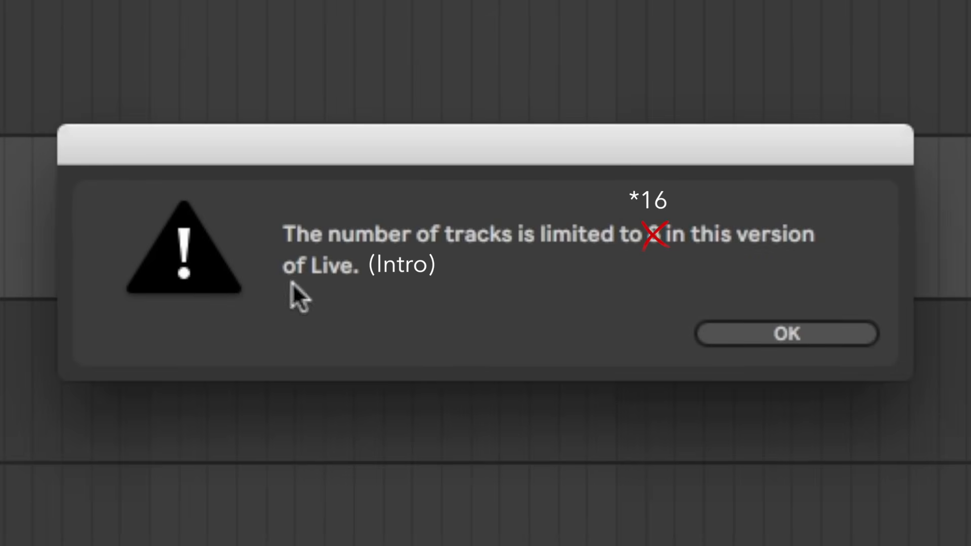
{"action": "left_click", "coordinate": [786, 333]}
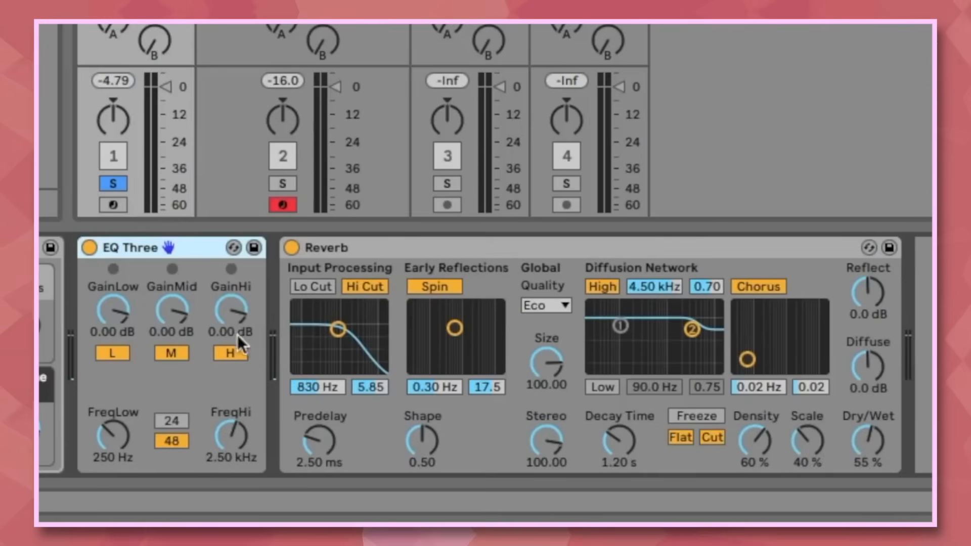
{"action": "mouse_move", "coordinate": [291, 303]}
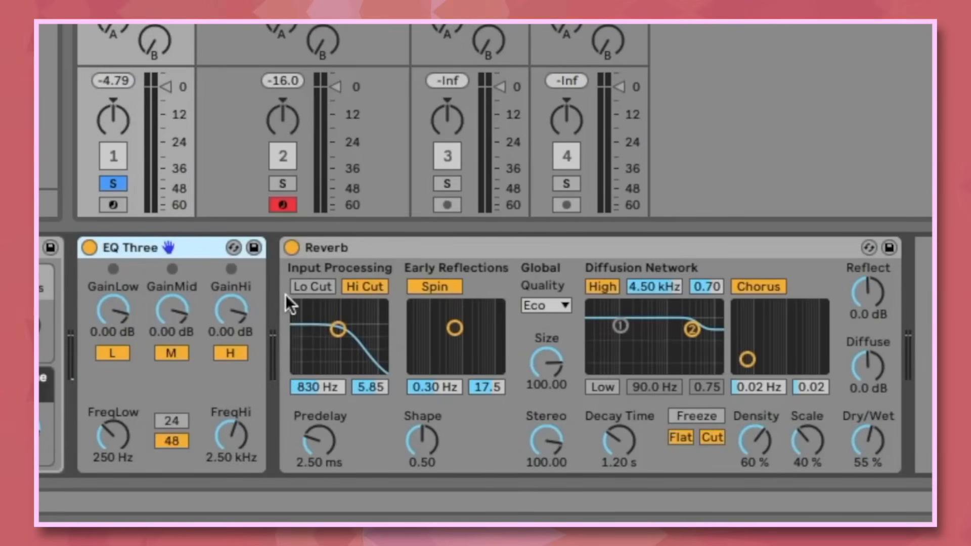
{"action": "mouse_move", "coordinate": [491, 311]}
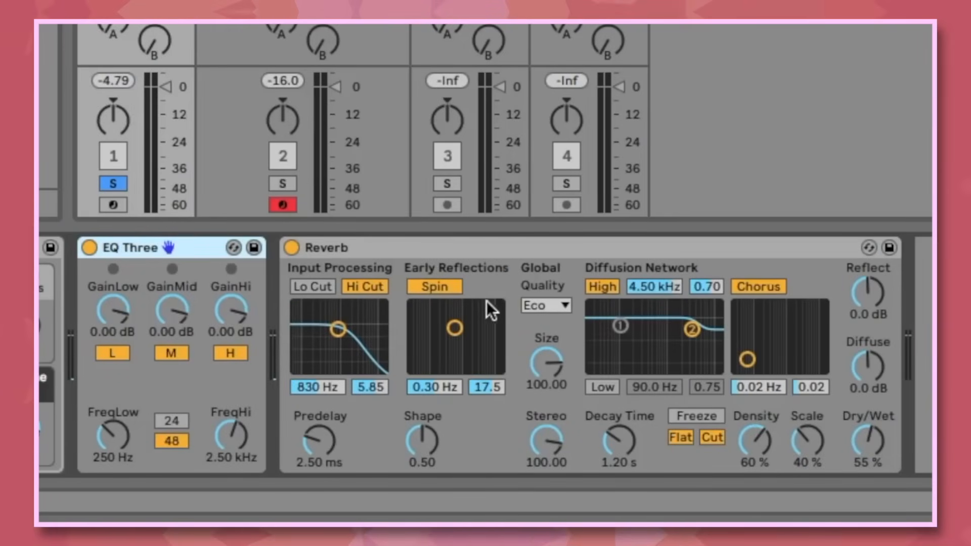
{"action": "mouse_move", "coordinate": [551, 397]}
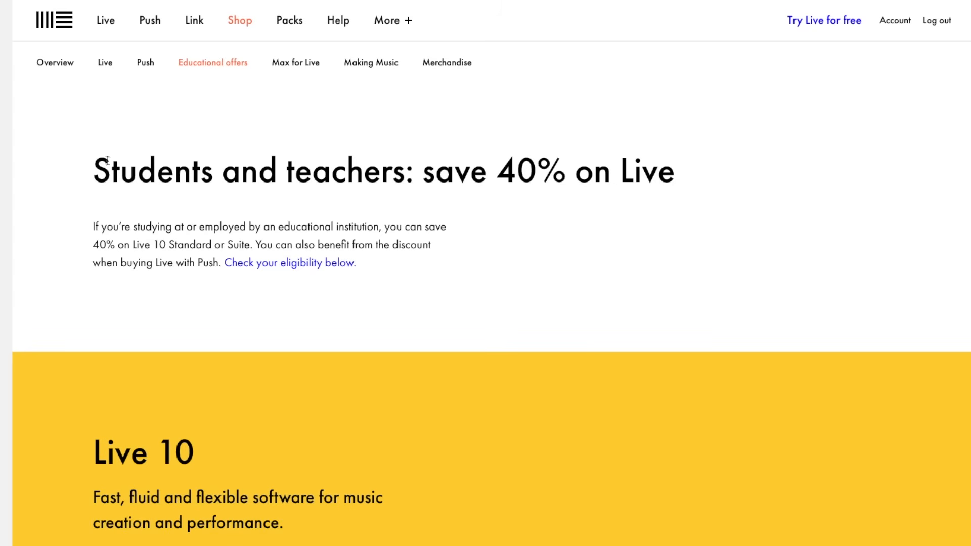
{"action": "mouse_move", "coordinate": [570, 169]}
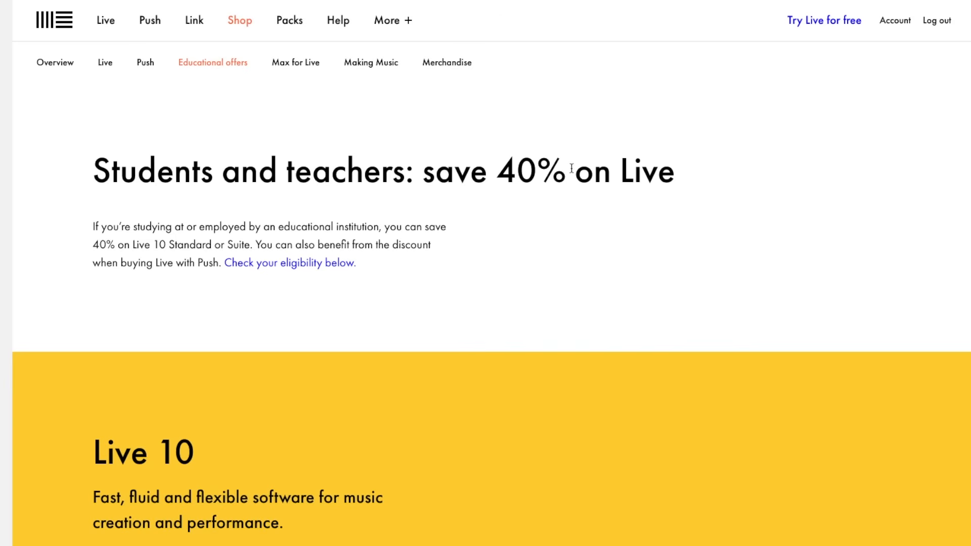
Step: Scroll down the Students and teachers 40% discount page
{"action": "scroll", "scroll_direction": "down", "scroll_amount": 3}
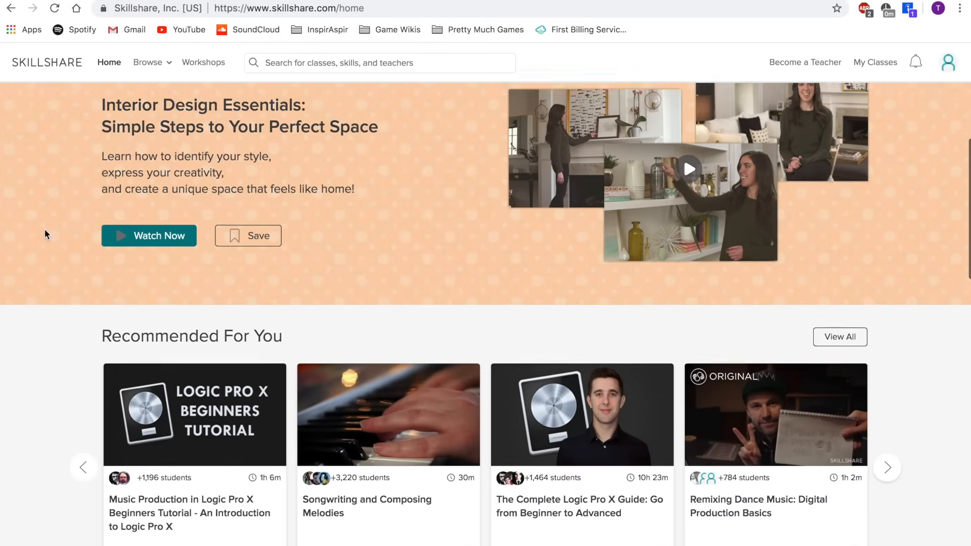
Step: Scroll the Skillshare home page from Recommended For You down to Join a Workshop
{"action": "scroll", "scroll_direction": "down", "scroll_amount": 3}
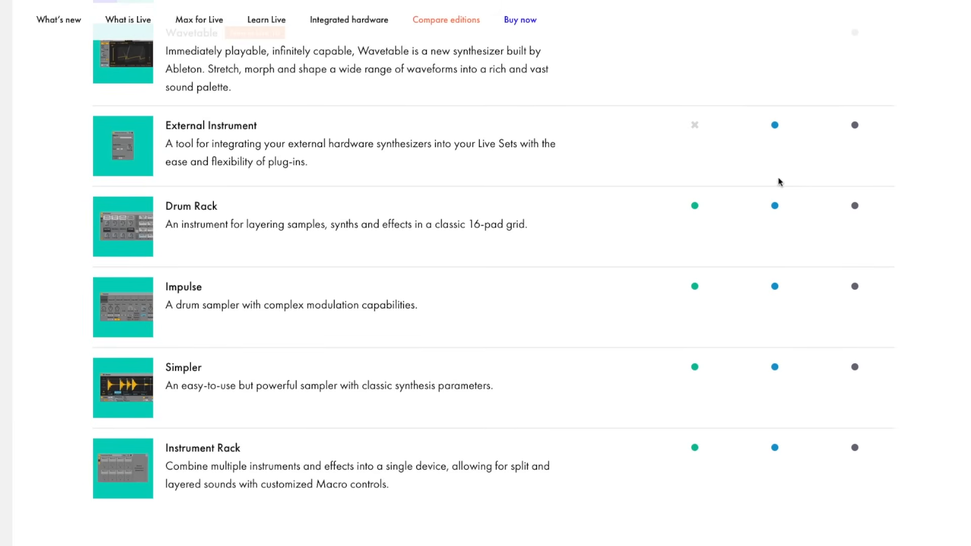
{"action": "scroll", "scroll_direction": "down", "scroll_amount": 3}
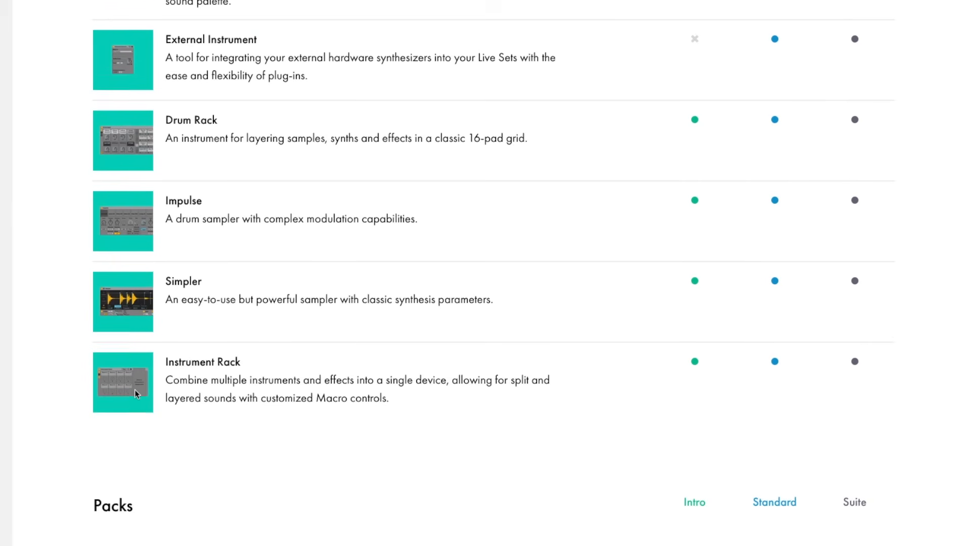
{"action": "scroll", "scroll_direction": "down", "scroll_amount": 3}
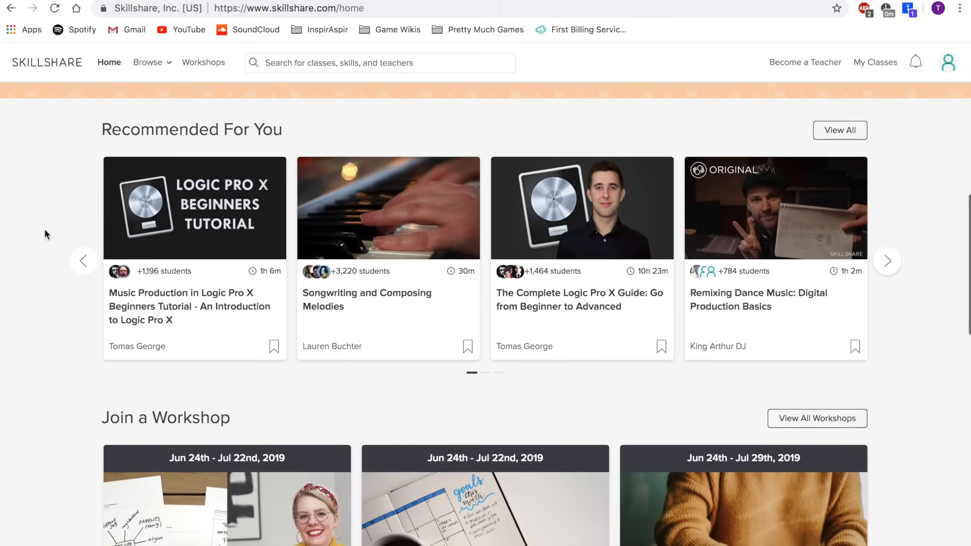
{"action": "scroll", "scroll_direction": "down", "scroll_amount": 3}
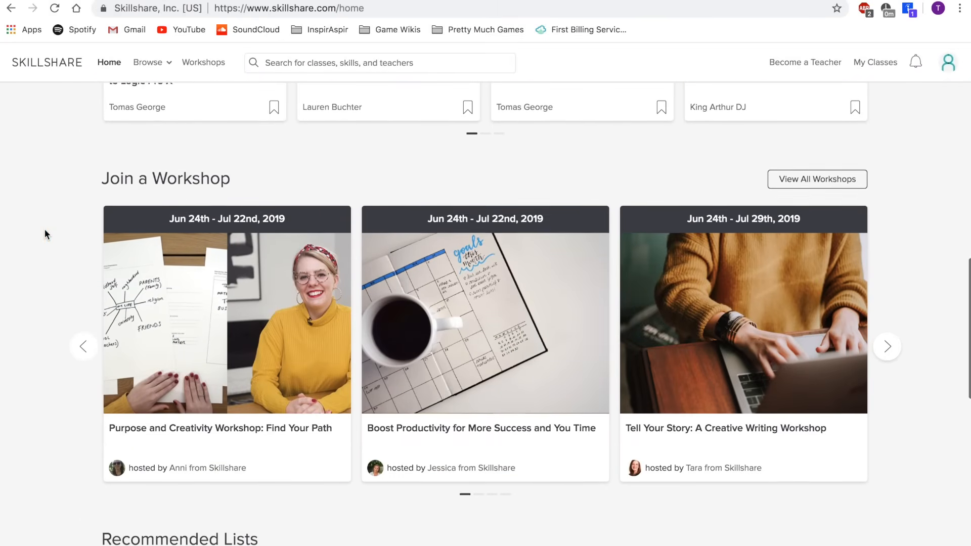
{"action": "scroll", "scroll_direction": "down", "scroll_amount": 3}
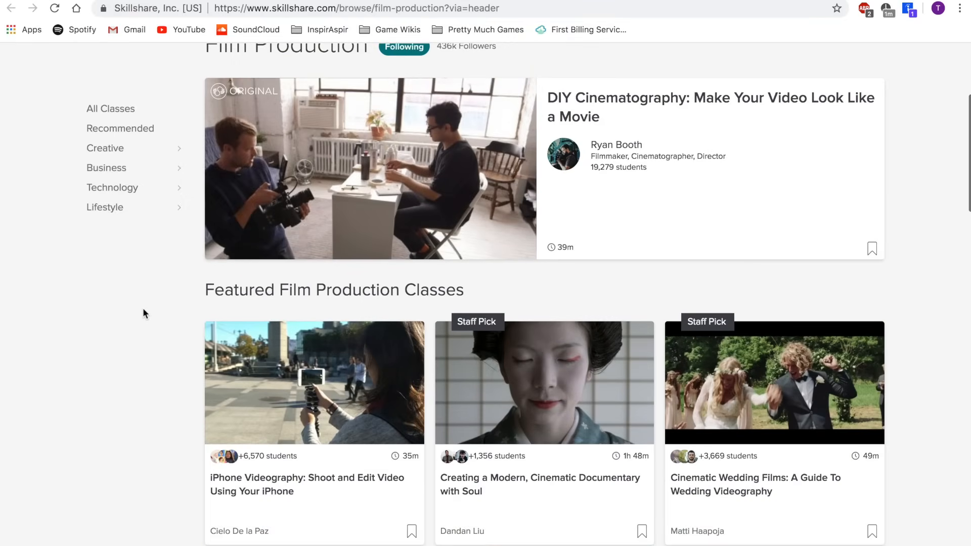
Step: Browse the Animation Workshop: Up Your GIF Game page, then advance Home's carousel to July workshops
{"action": "left_click", "coordinate": [203, 62]}
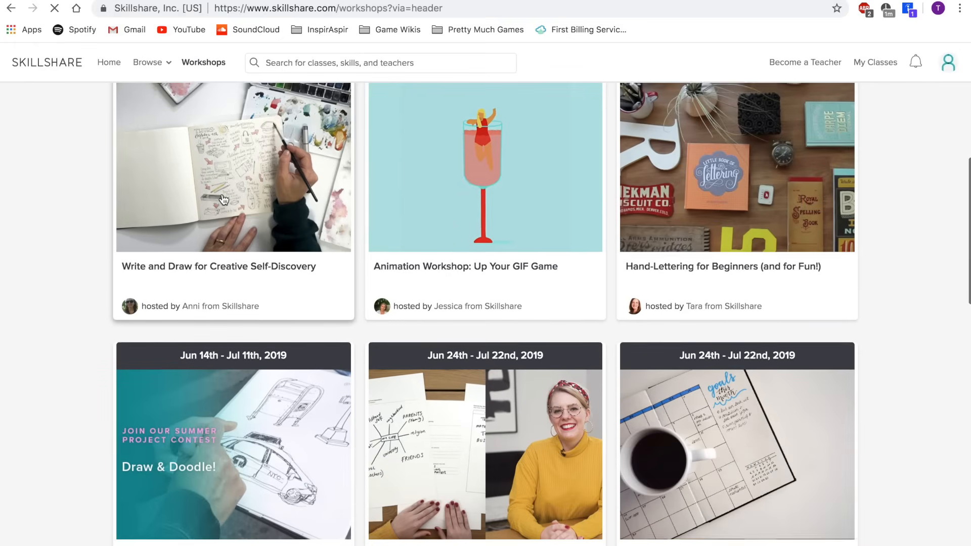
{"action": "left_click", "coordinate": [485, 168]}
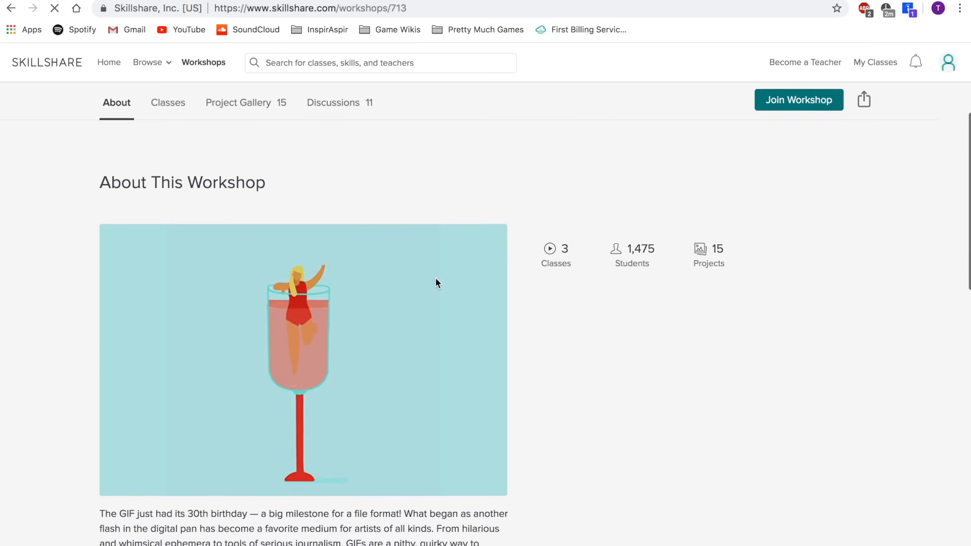
{"action": "scroll", "scroll_direction": "down", "scroll_amount": 3}
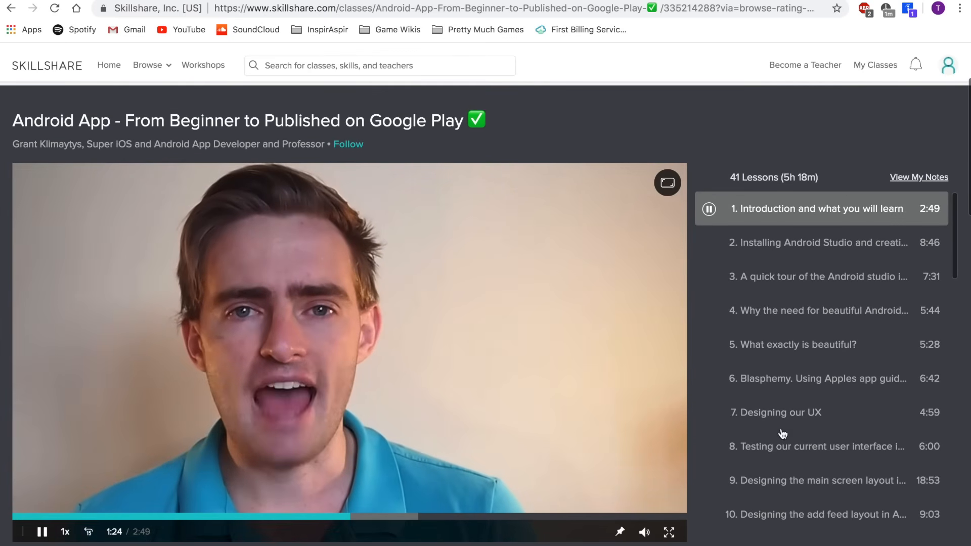
{"action": "left_click", "coordinate": [108, 64]}
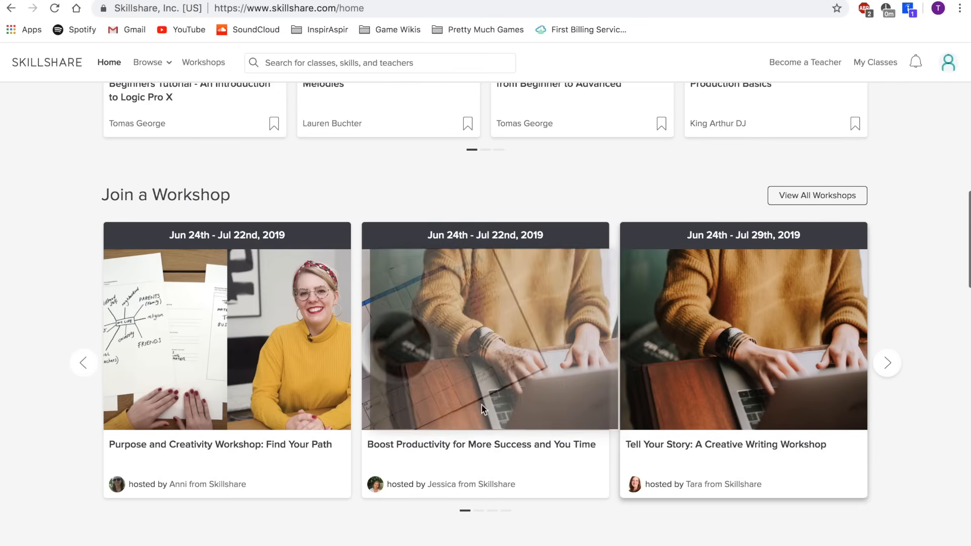
{"action": "left_click", "coordinate": [886, 363]}
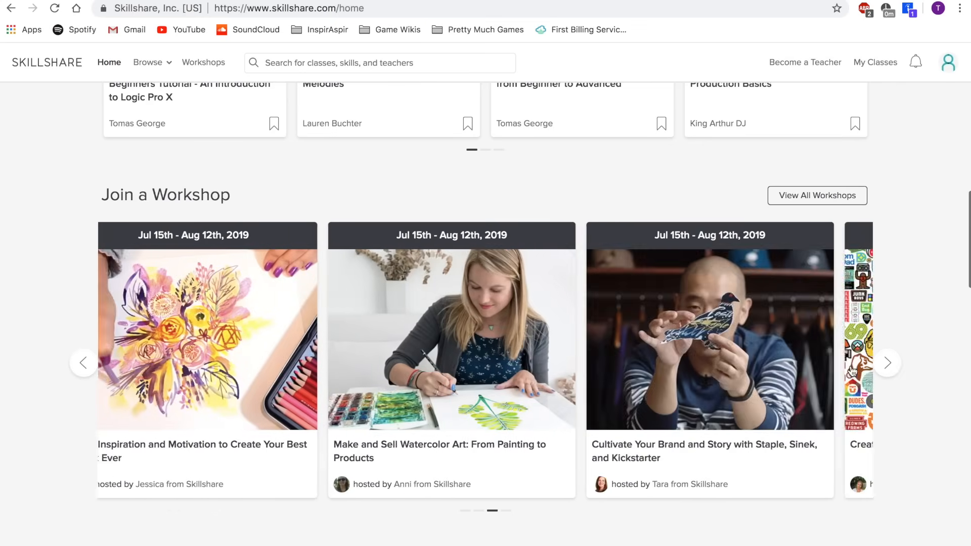